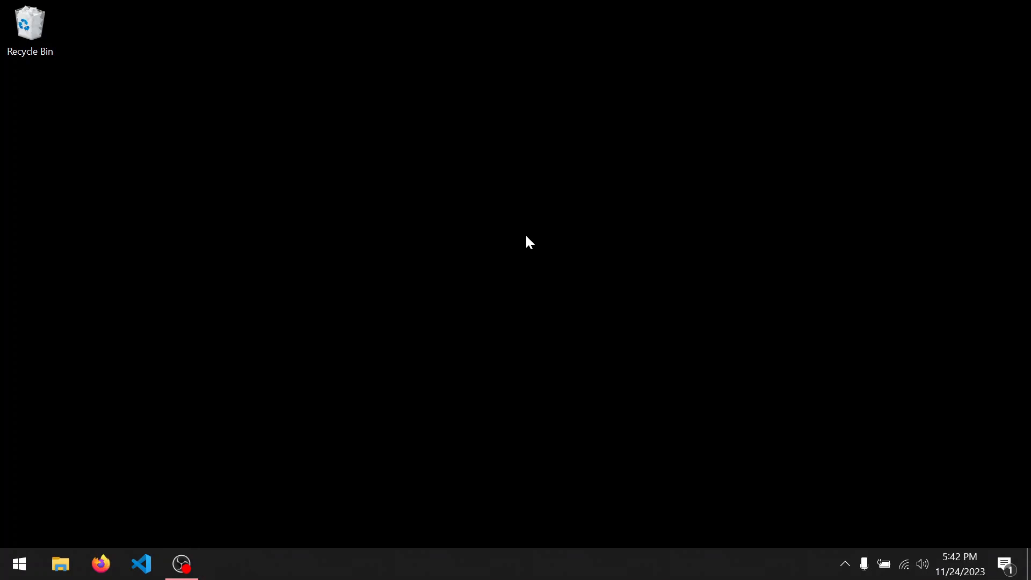
{"action": "mouse_move", "coordinate": [157, 133]}
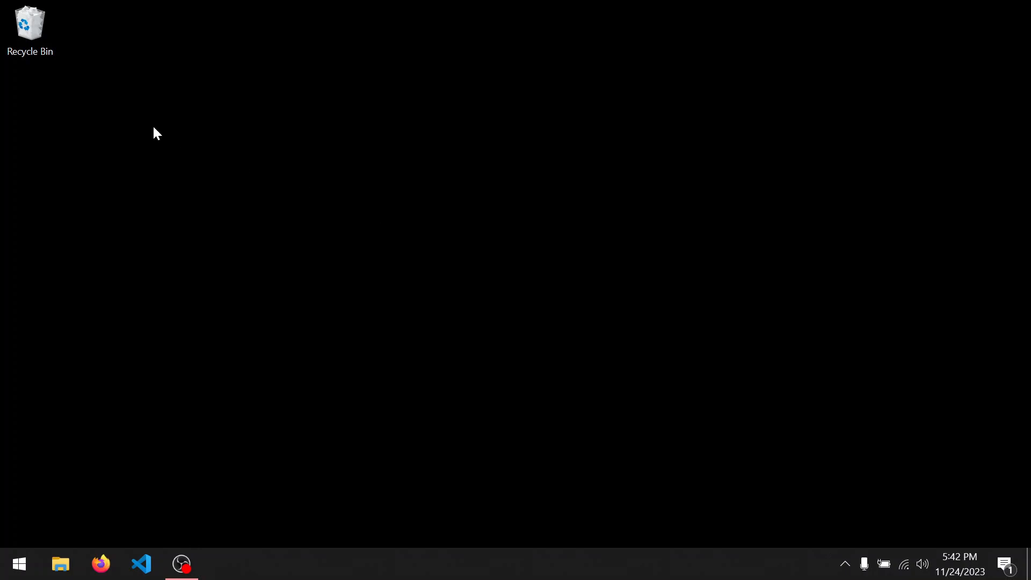
- Create a new desktop folder named 'Python Tutorial' via the right-click New menu
{"action": "right_click", "coordinate": [156, 133]}
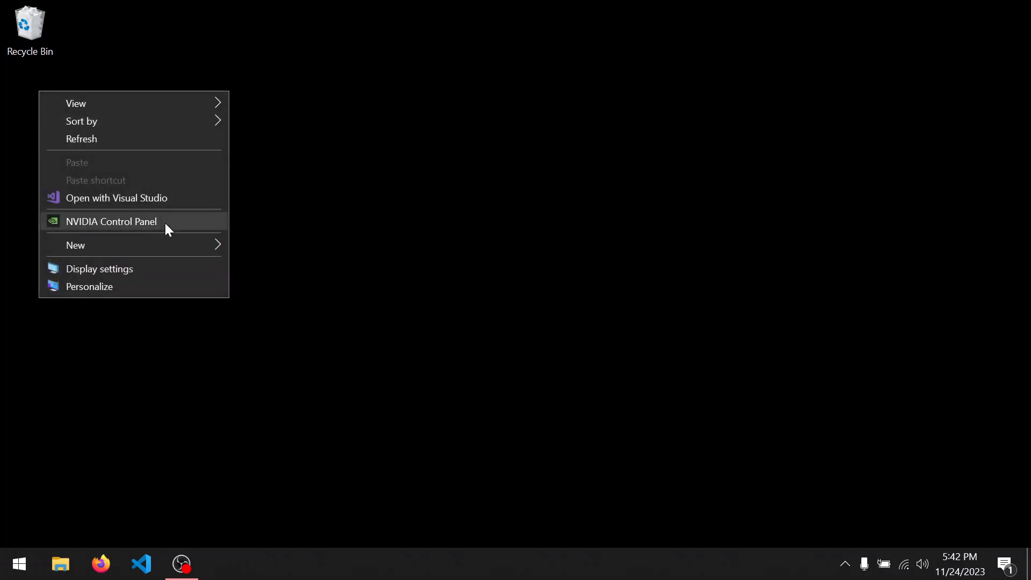
{"action": "left_click", "coordinate": [266, 247]}
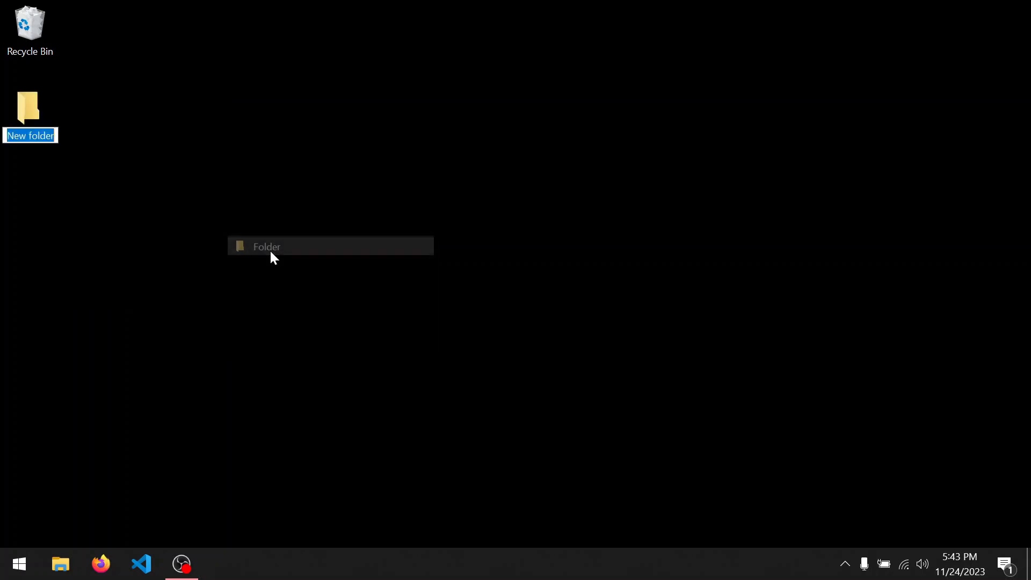
{"action": "type", "text": "Python Tutorial"}
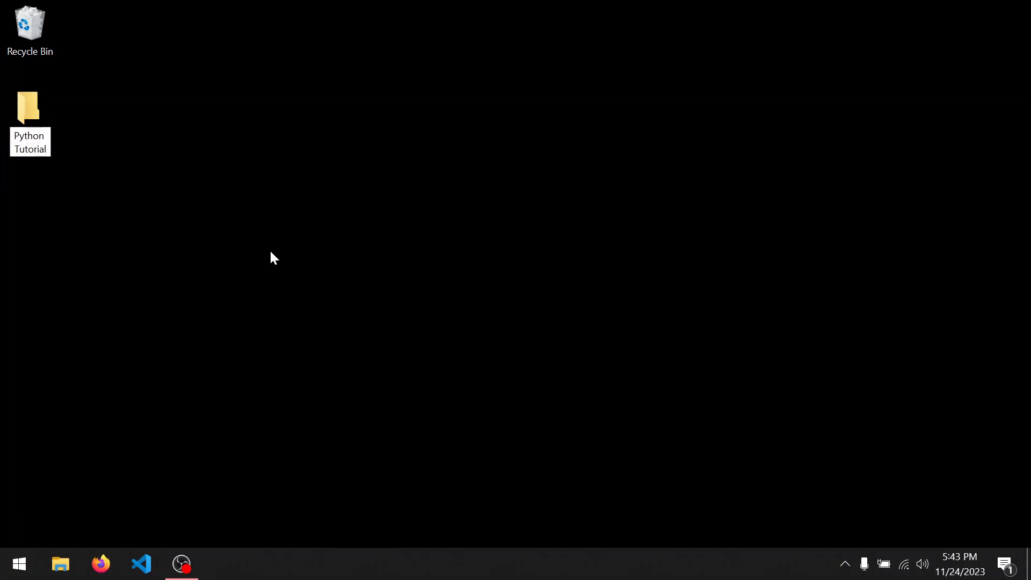
{"action": "left_click", "coordinate": [31, 112]}
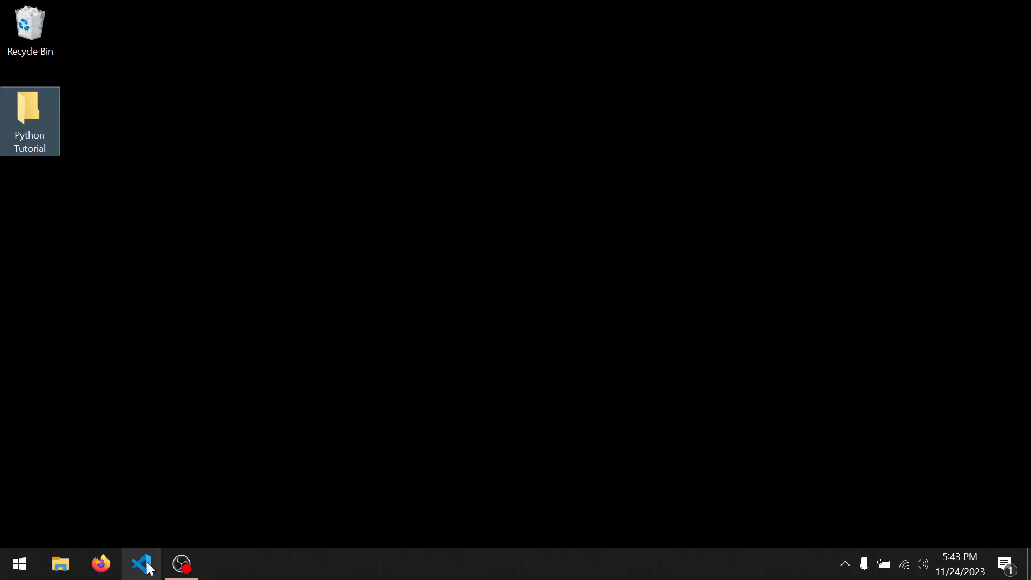
- Launch VS Code and choose Desktop > Python Tutorial as the folder to open
{"action": "left_click", "coordinate": [141, 564]}
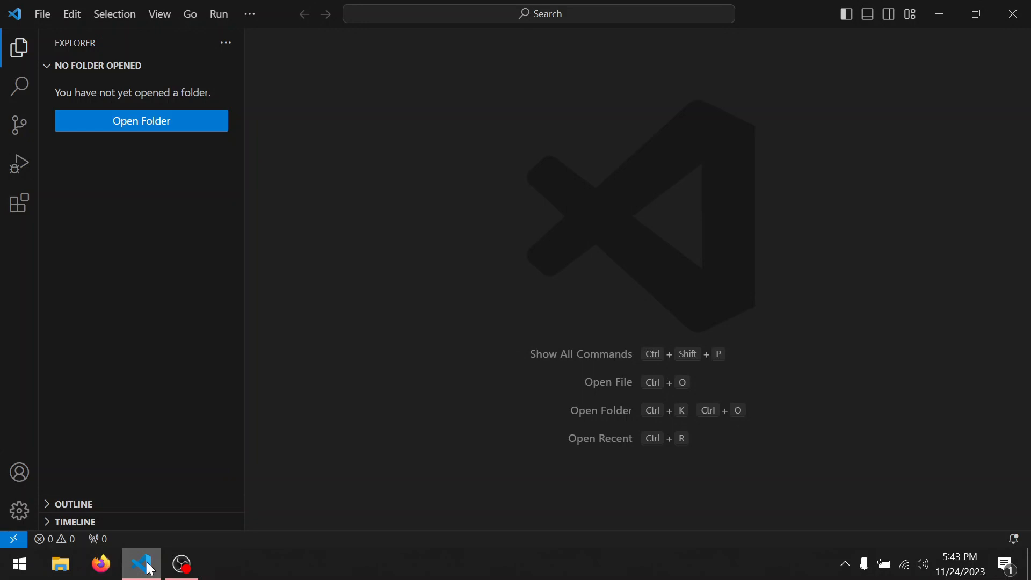
{"action": "left_click", "coordinate": [139, 564]}
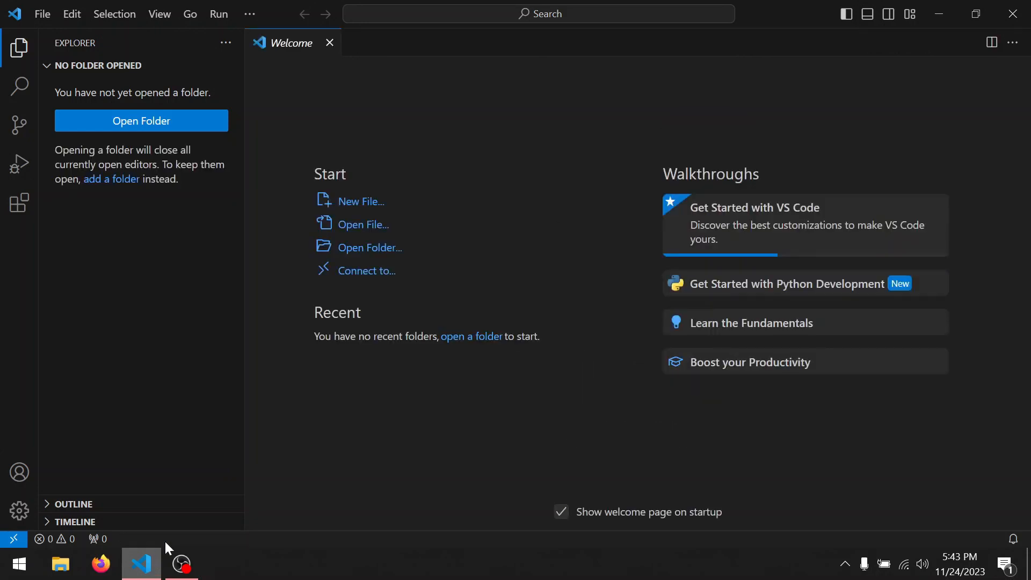
{"action": "mouse_move", "coordinate": [361, 250]}
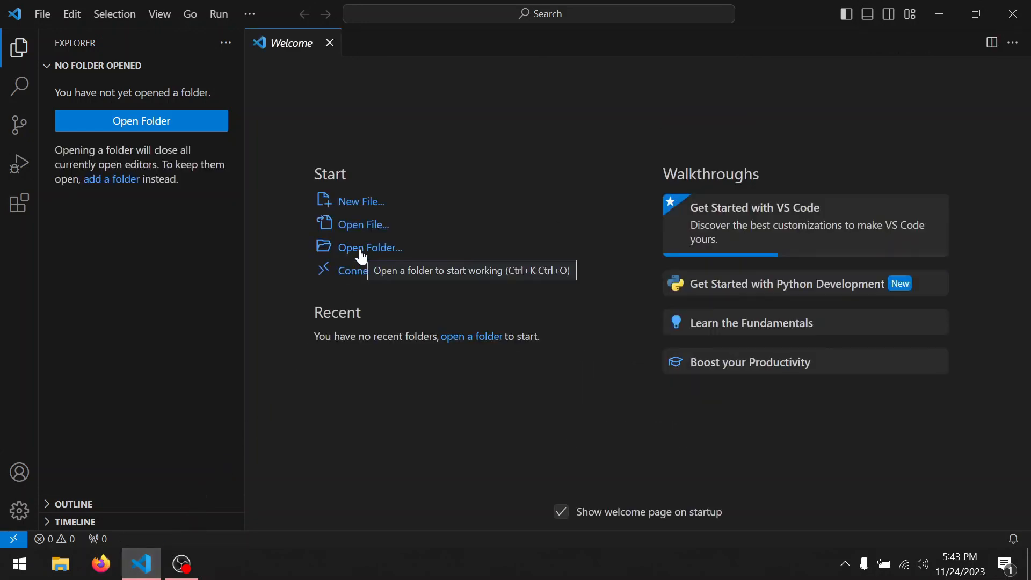
{"action": "left_click", "coordinate": [369, 247]}
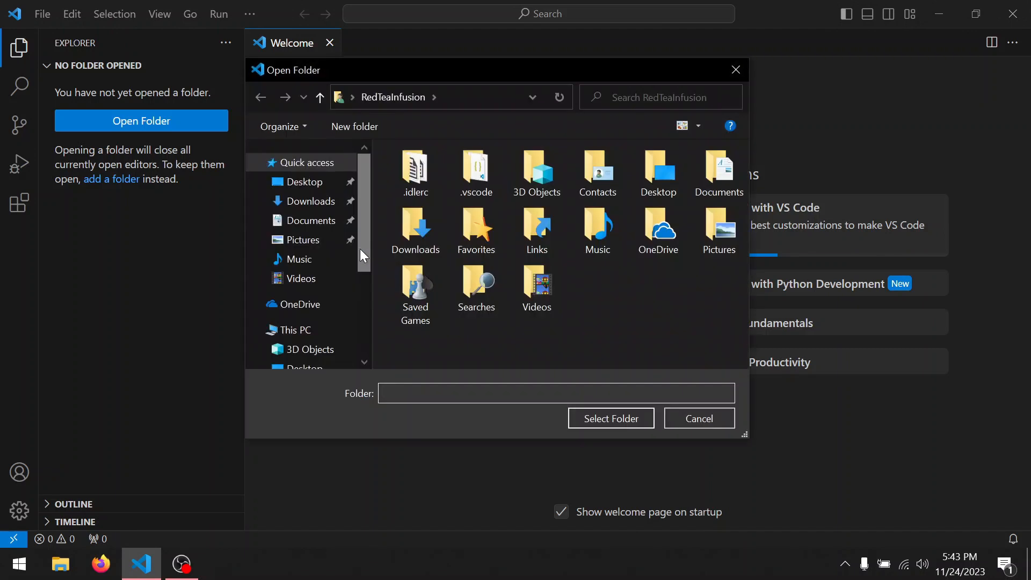
{"action": "double_click", "coordinate": [659, 172]}
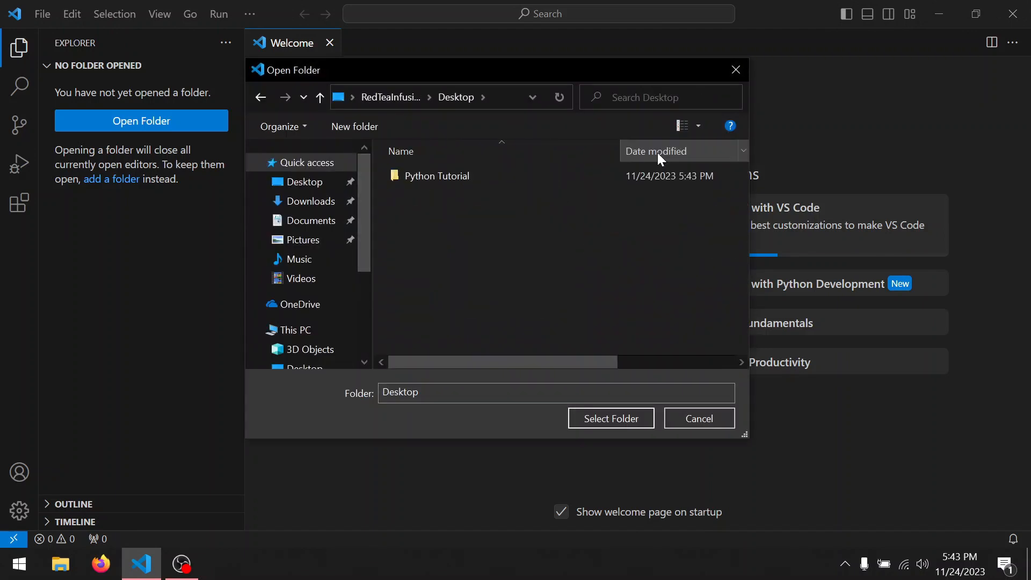
{"action": "double_click", "coordinate": [436, 175]}
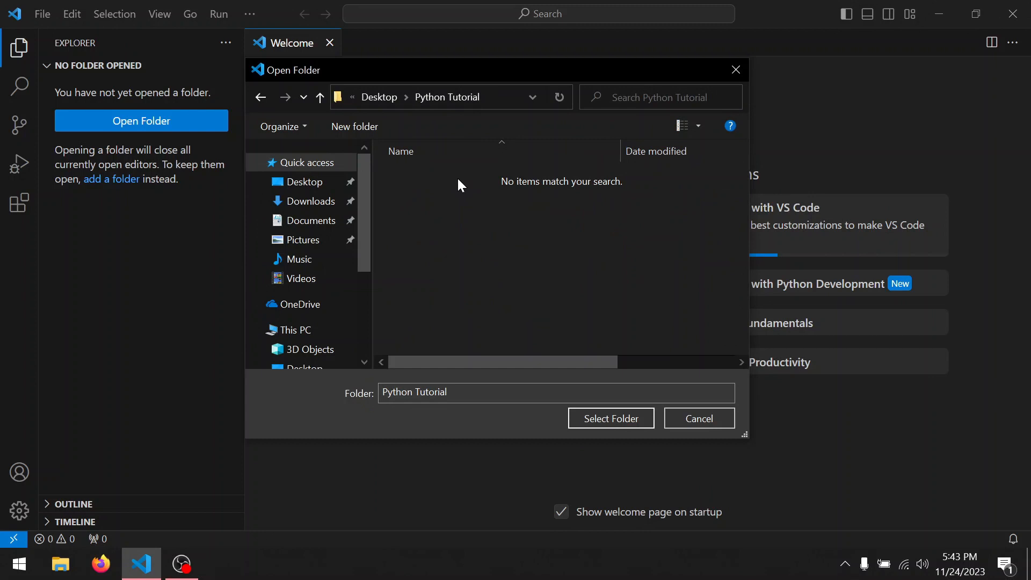
{"action": "left_click", "coordinate": [698, 418]}
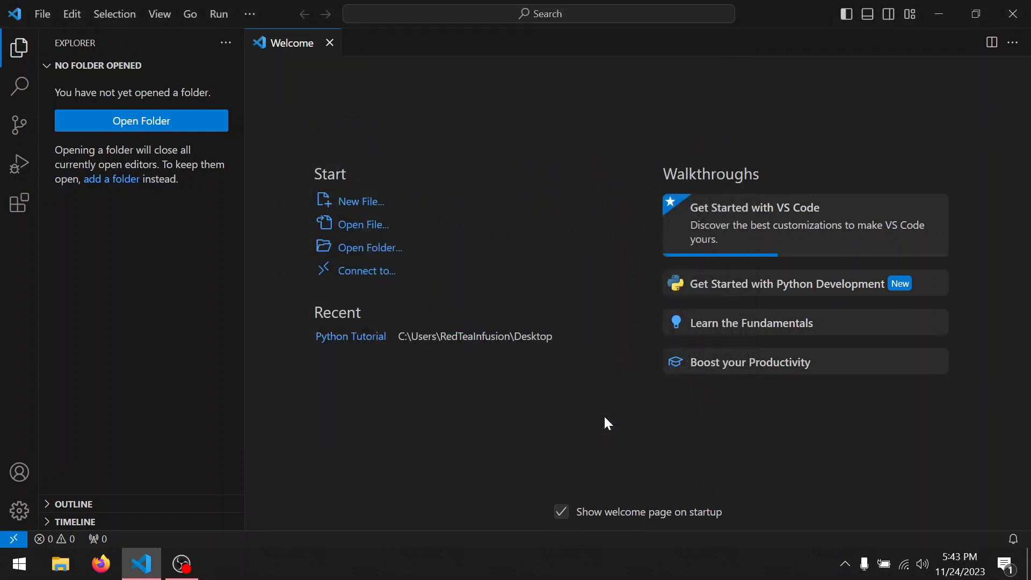
- Confirm trusting the folder's authors so it opens as a trusted workspace
{"action": "left_click", "coordinate": [351, 336]}
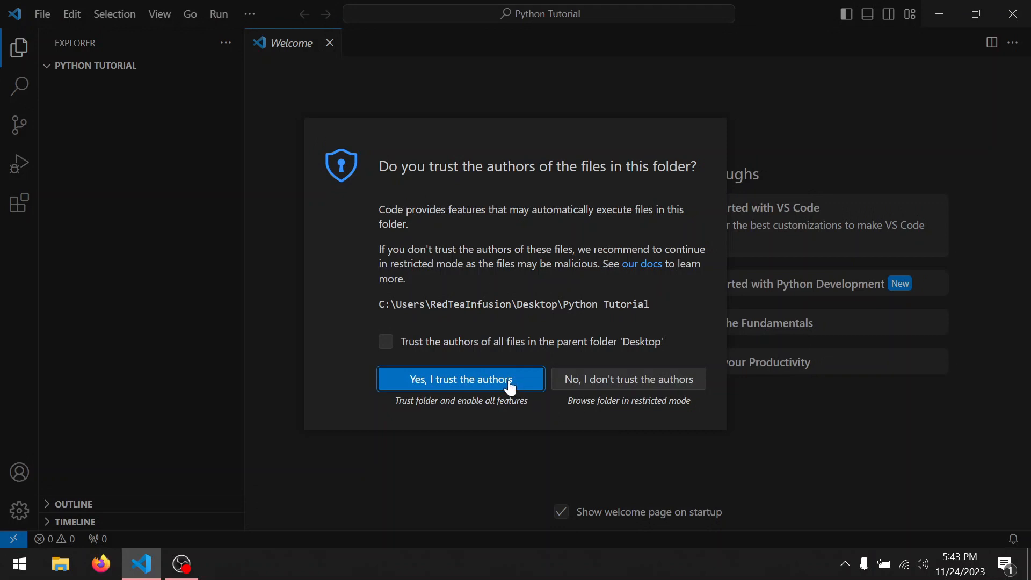
{"action": "left_click", "coordinate": [461, 379]}
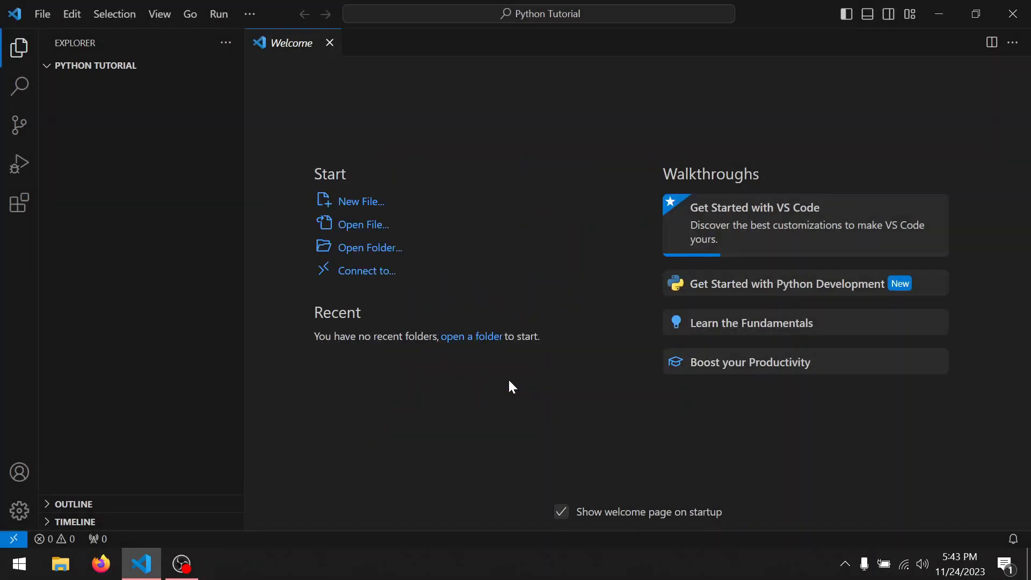
{"action": "mouse_move", "coordinate": [238, 163]}
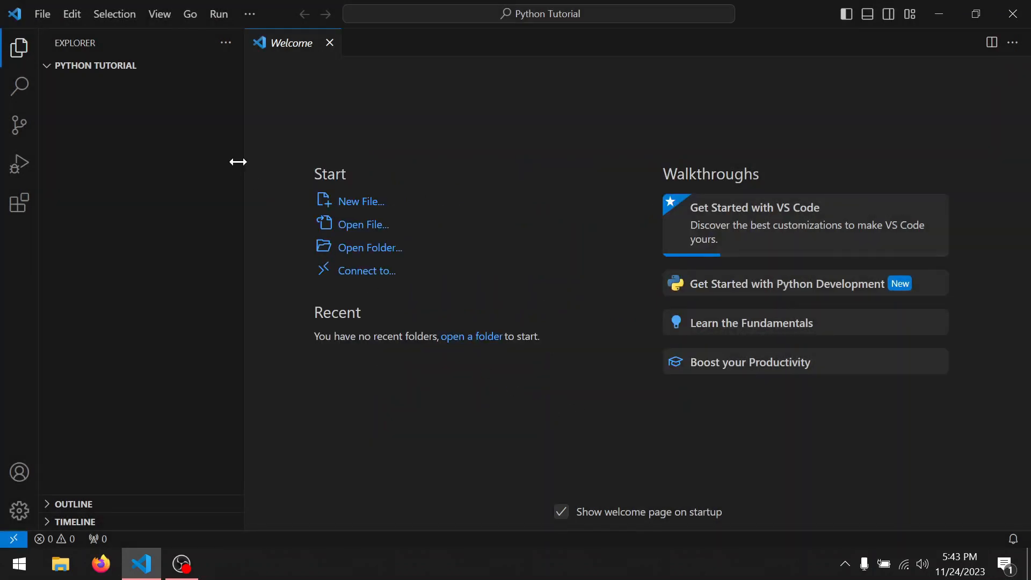
{"action": "mouse_move", "coordinate": [329, 43]}
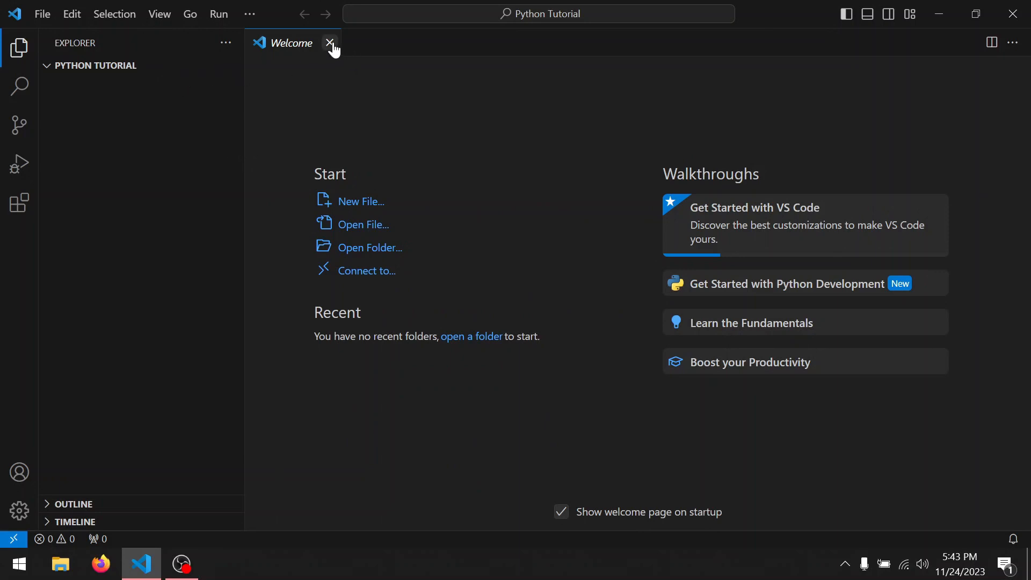
- Close the Welcome tab and create an empty file 'Lesson 01 - String.py' in the folder
{"action": "left_click", "coordinate": [329, 43]}
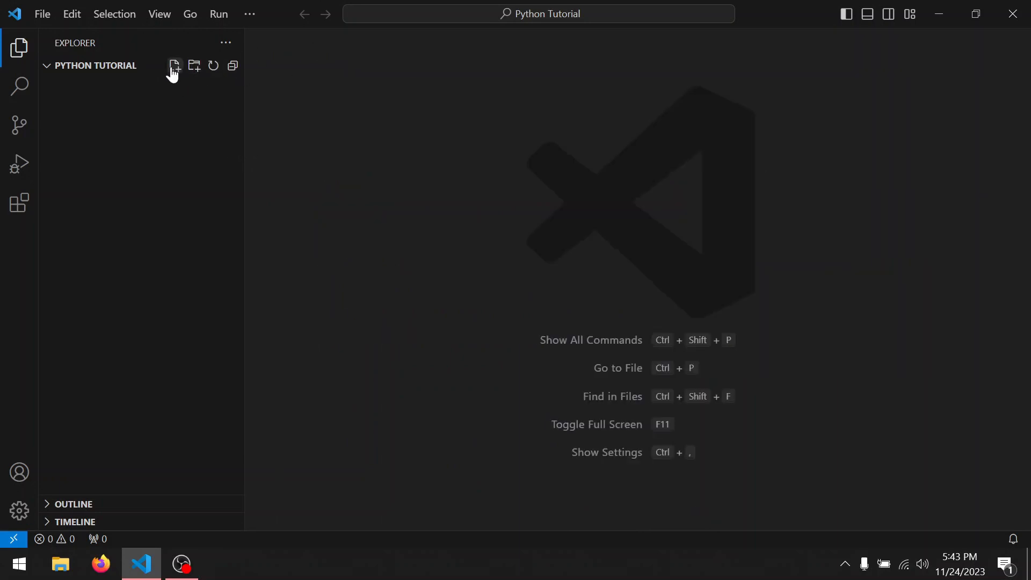
{"action": "left_click", "coordinate": [174, 65]}
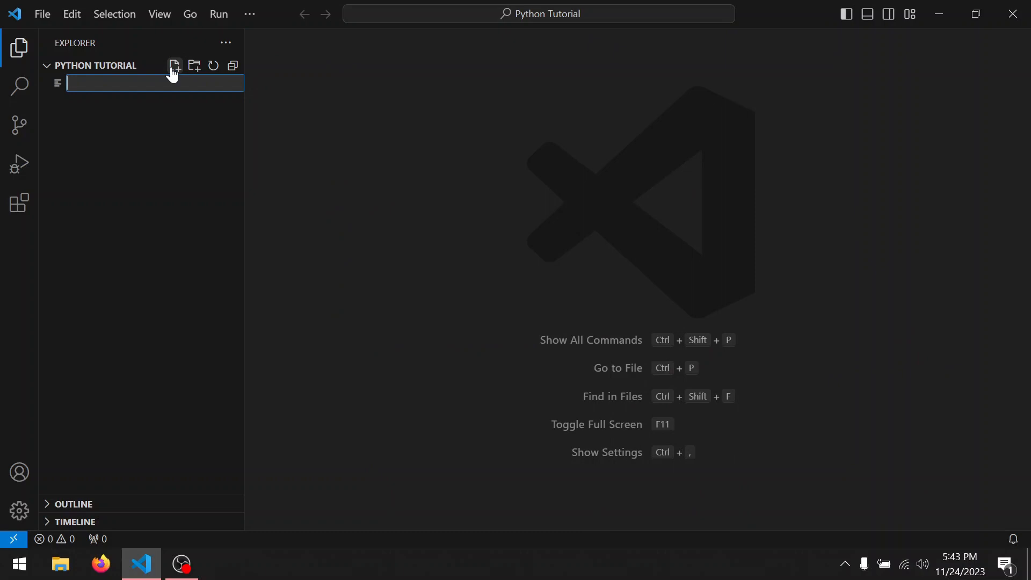
{"action": "type", "text": "Lesson 01 -"}
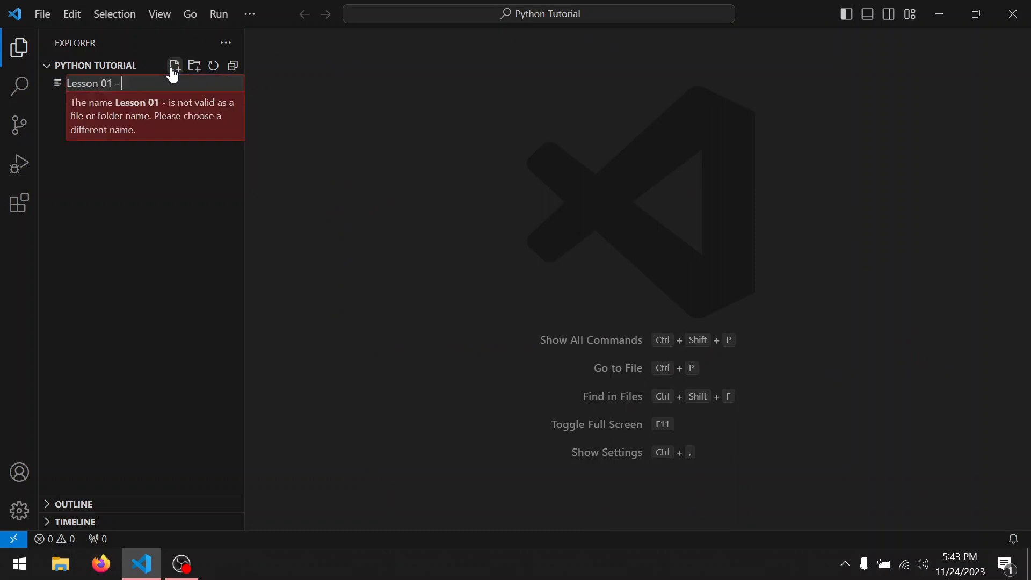
{"action": "type", "text": "S"}
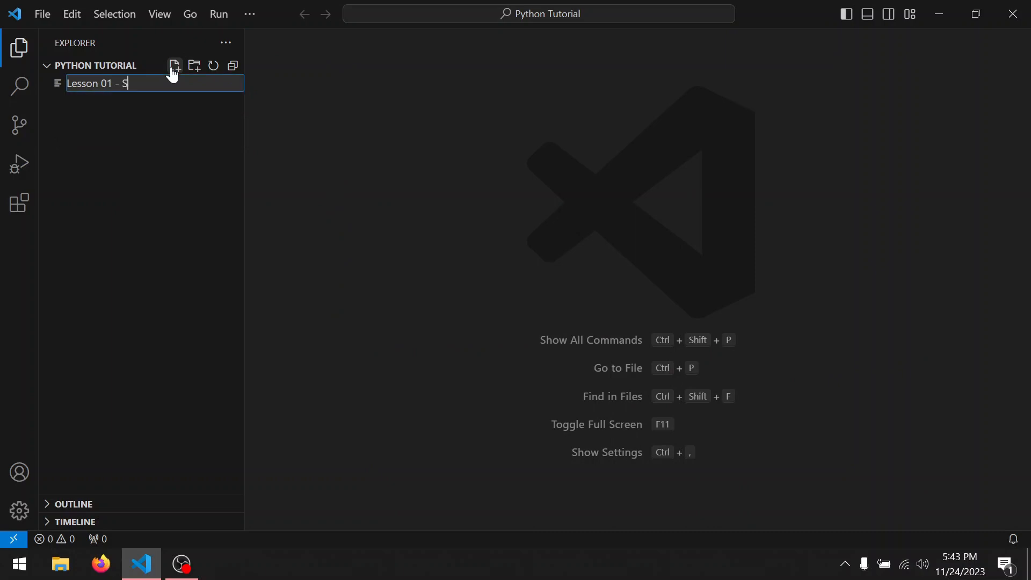
{"action": "type", "text": "tring"}
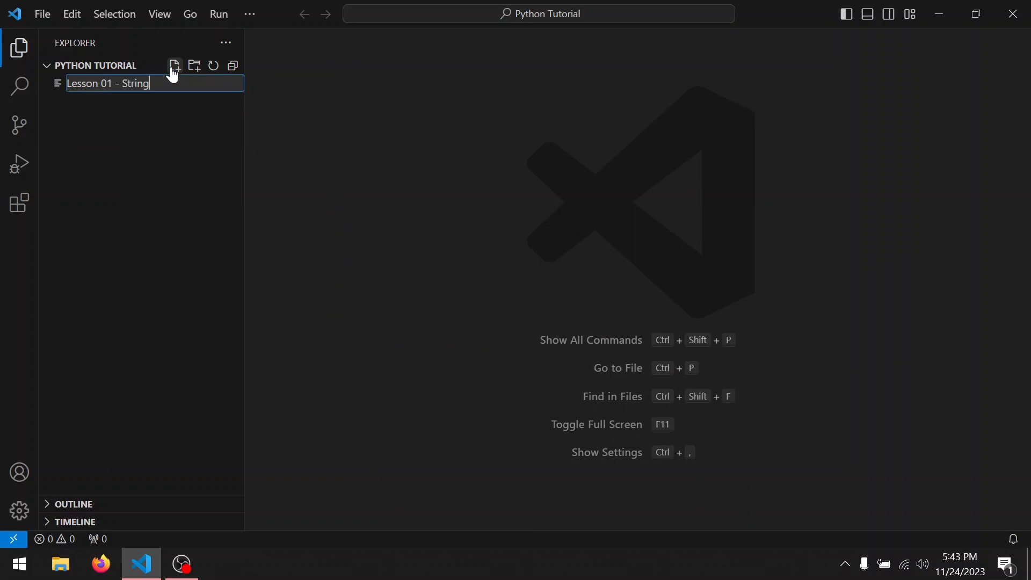
{"action": "type", "text": ".py"}
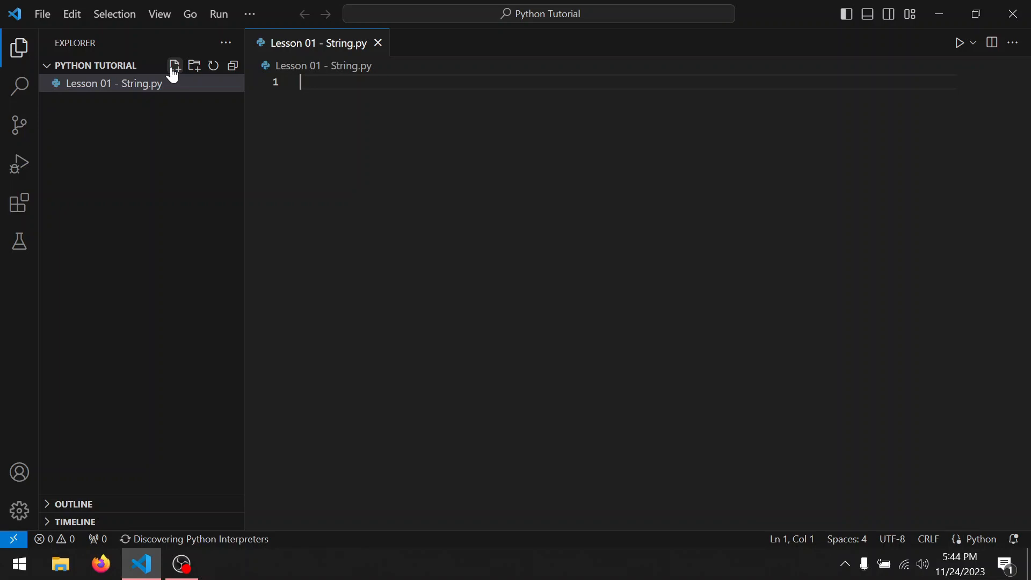
- Write print('Hello World') on line 1 of the lesson file
{"action": "type", "text": "p"}
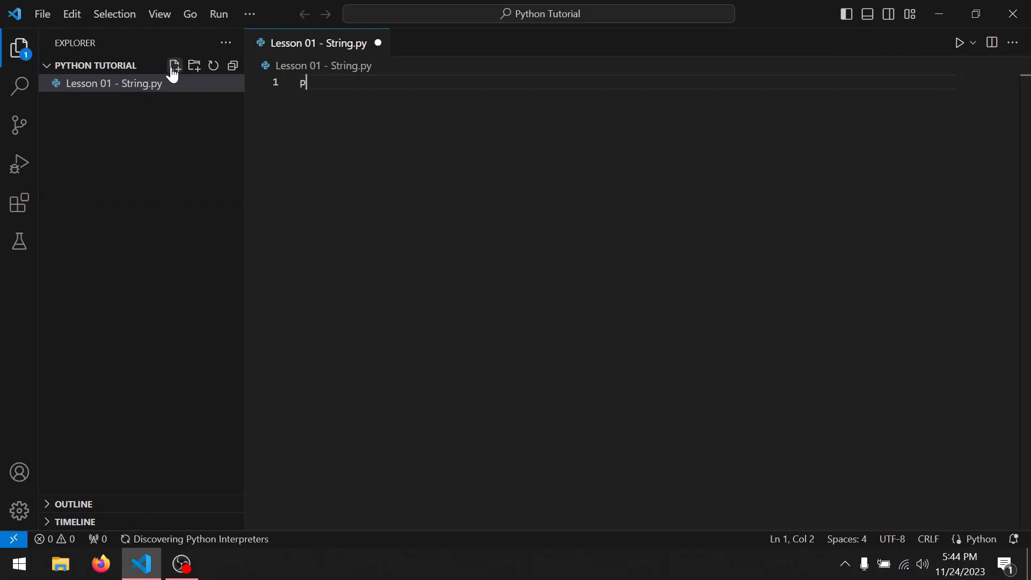
{"action": "type", "text": "rint("}
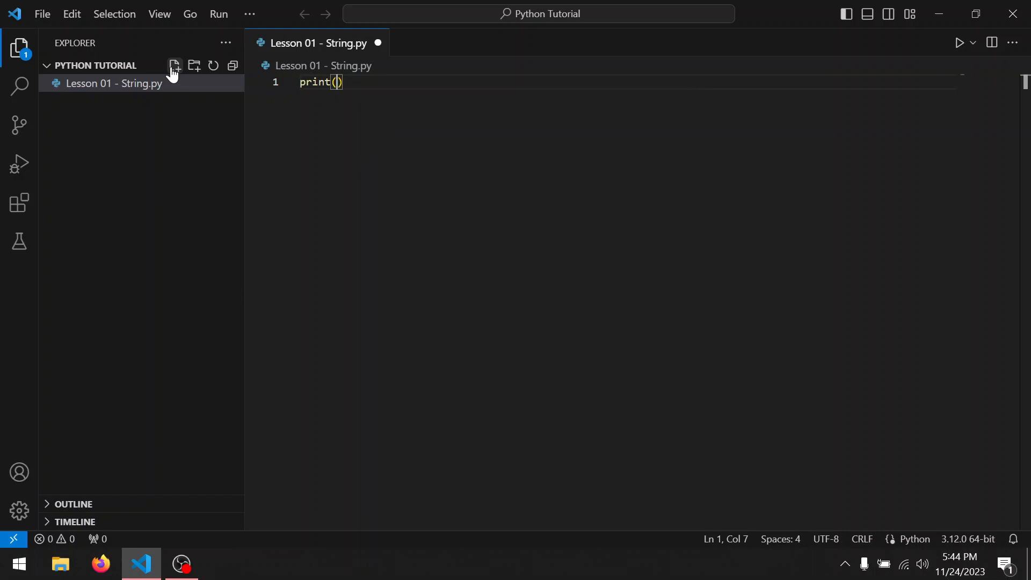
{"action": "type", "text": "'H'"}
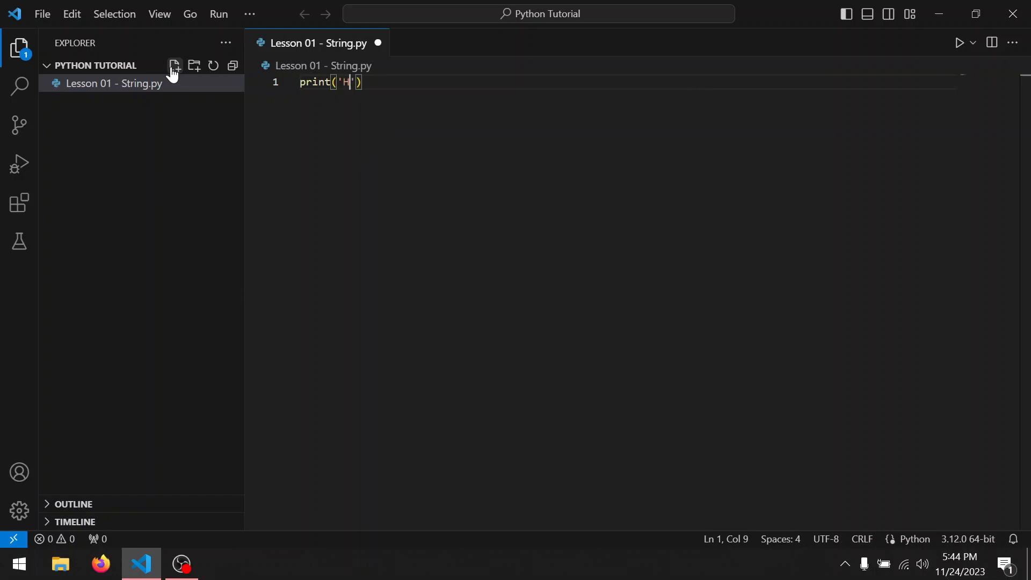
{"action": "type", "text": "ello"}
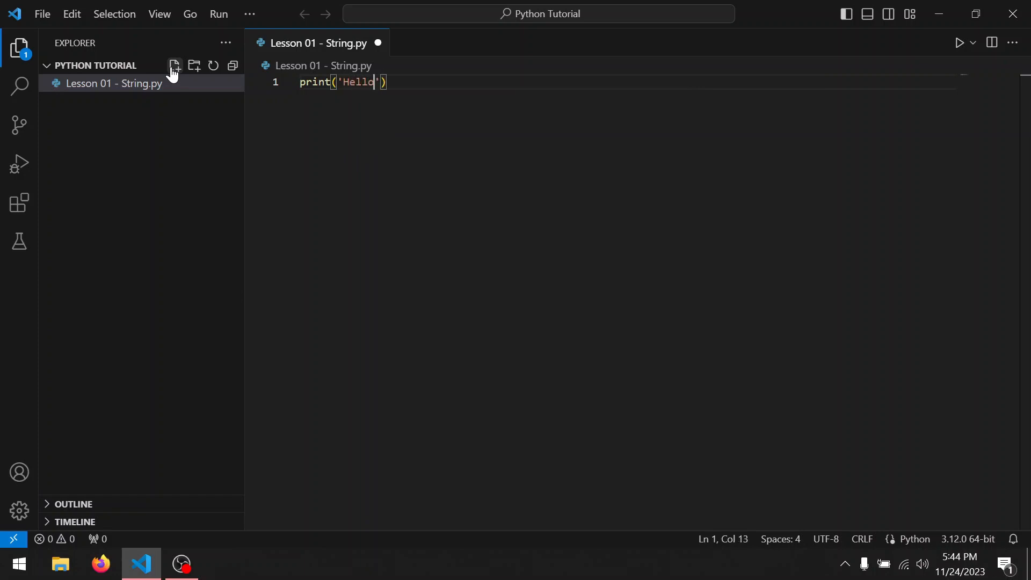
{"action": "type", "text": "Worl"}
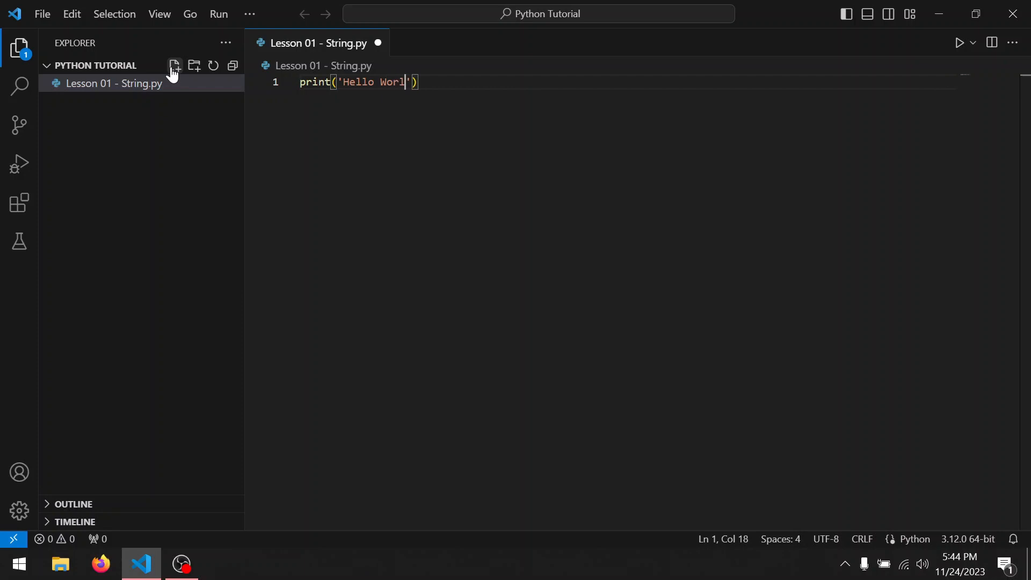
{"action": "type", "text": "d"}
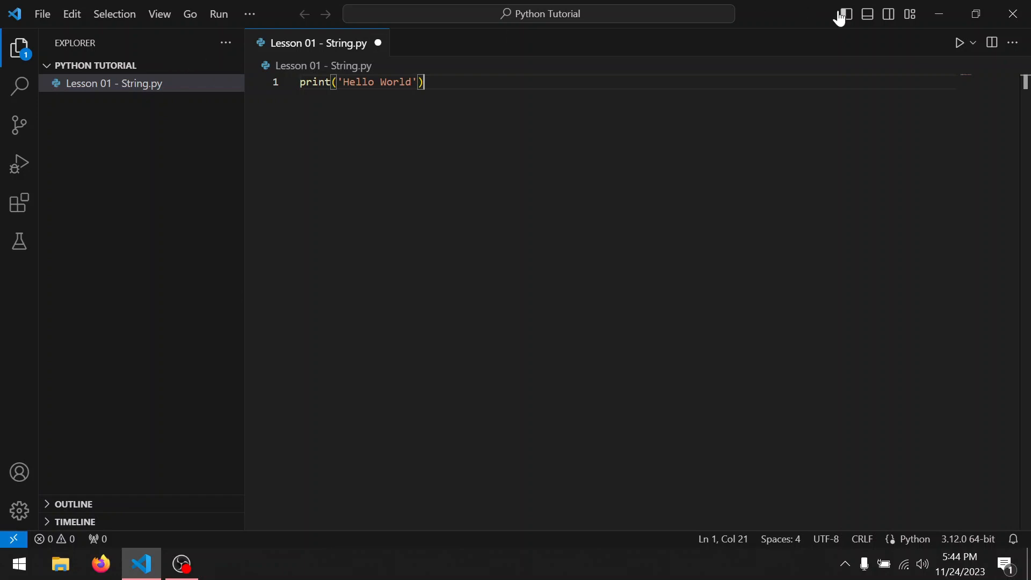
- Save and run the script so the terminal prints Hello World
{"action": "left_click", "coordinate": [959, 43]}
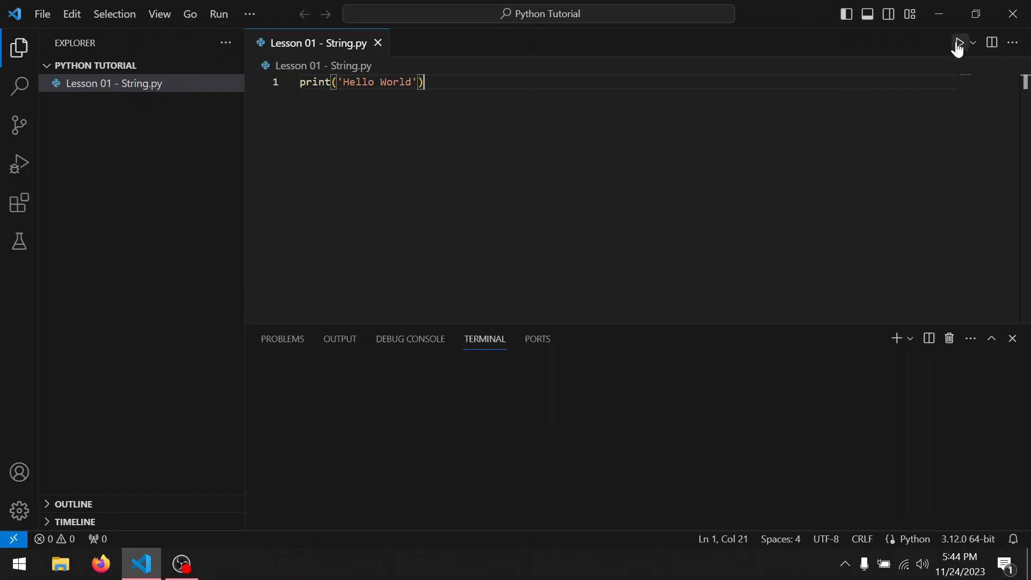
{"action": "left_click", "coordinate": [959, 43]}
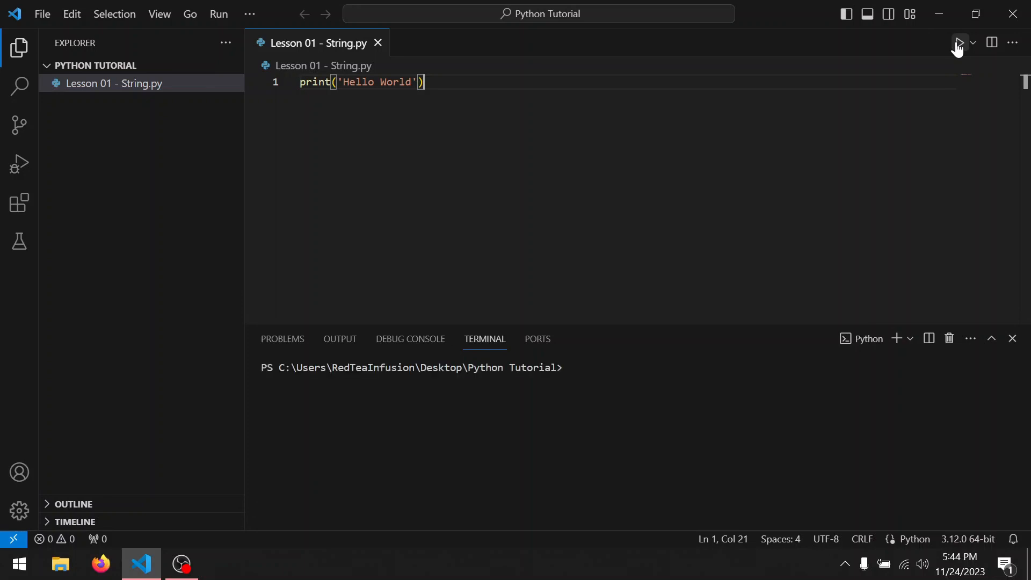
{"action": "left_click", "coordinate": [959, 42]}
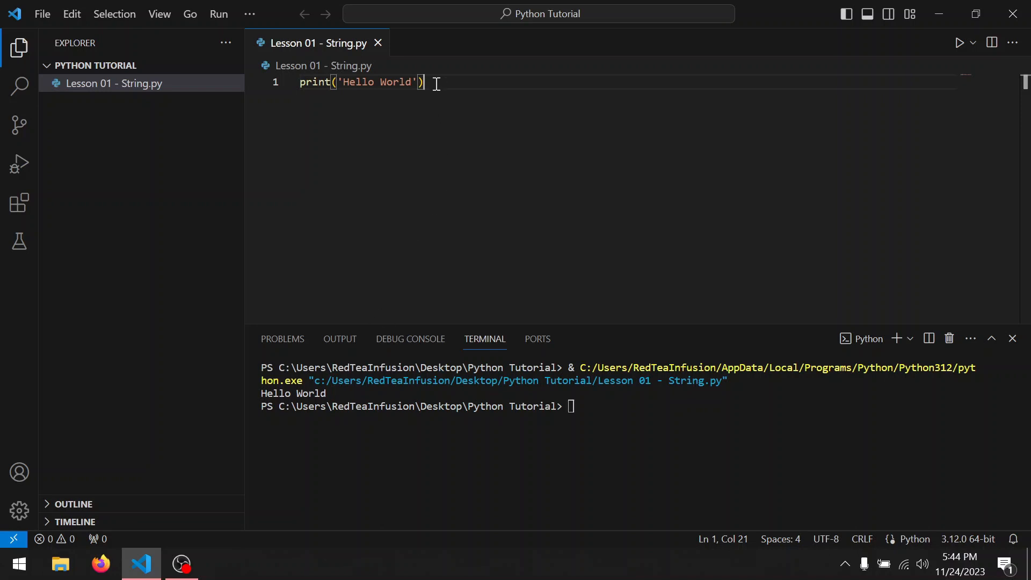
- Add print('Hello', 'World') on line 2 and rerun to print Hello World twice
{"action": "type", "text": "print('"}
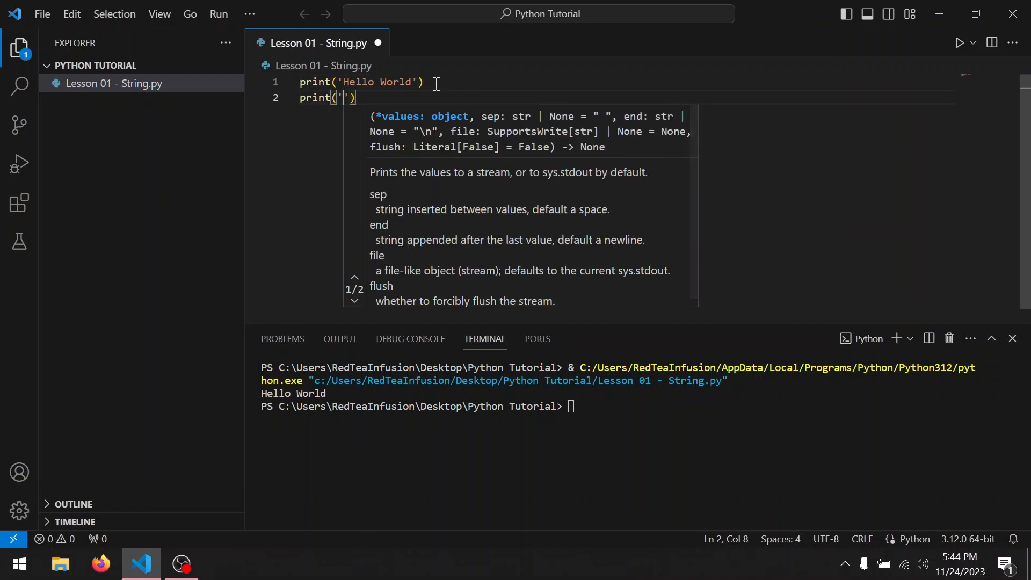
{"action": "type", "text": "Hell"}
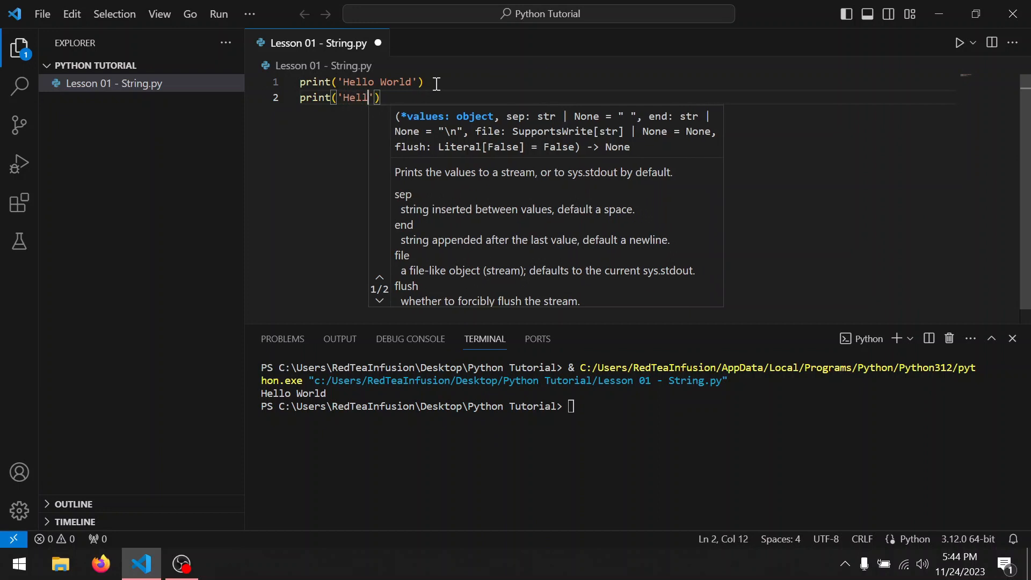
{"action": "type", "text": "o,"}
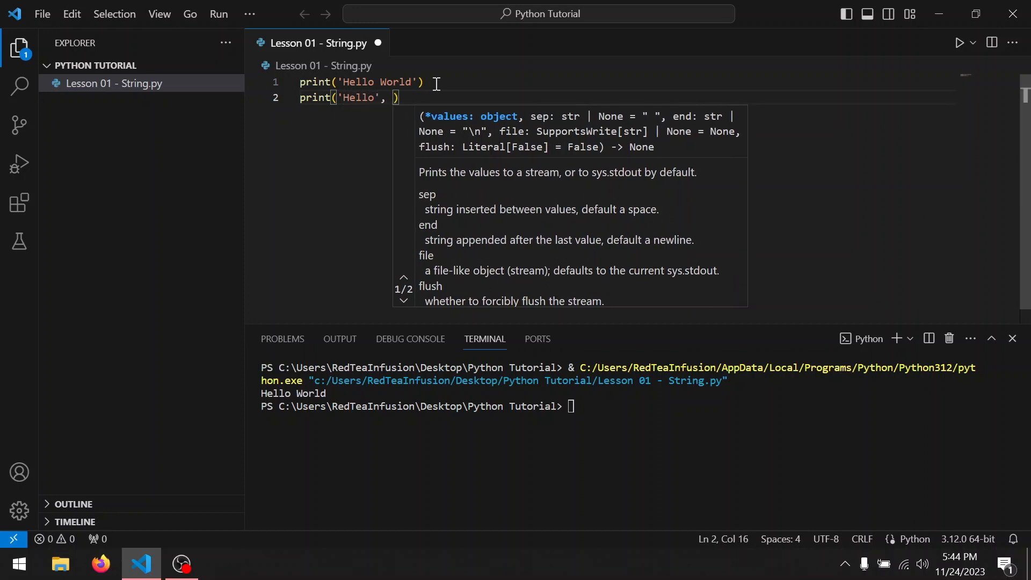
{"action": "type", "text": "'Wo"}
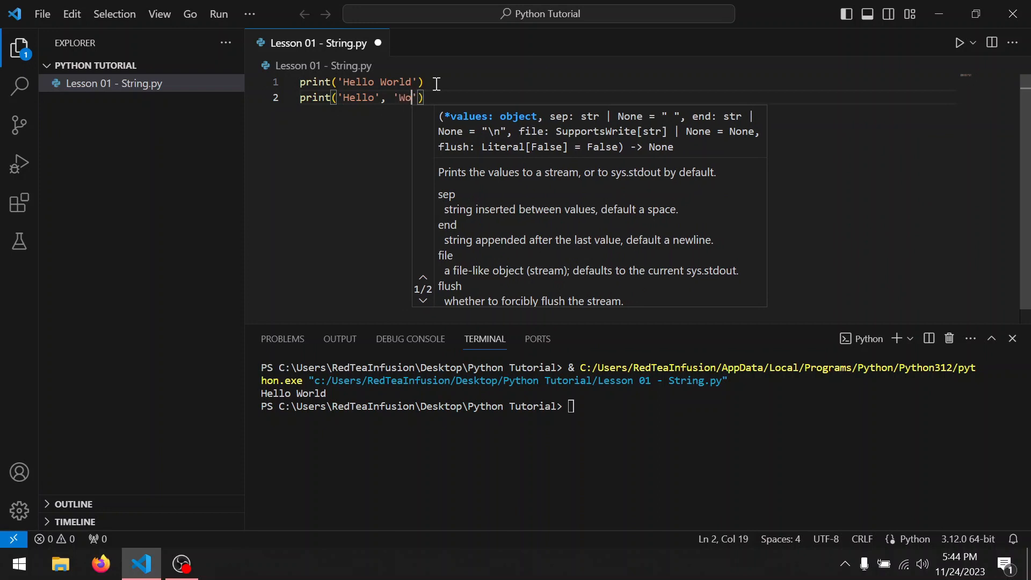
{"action": "type", "text": "rld"}
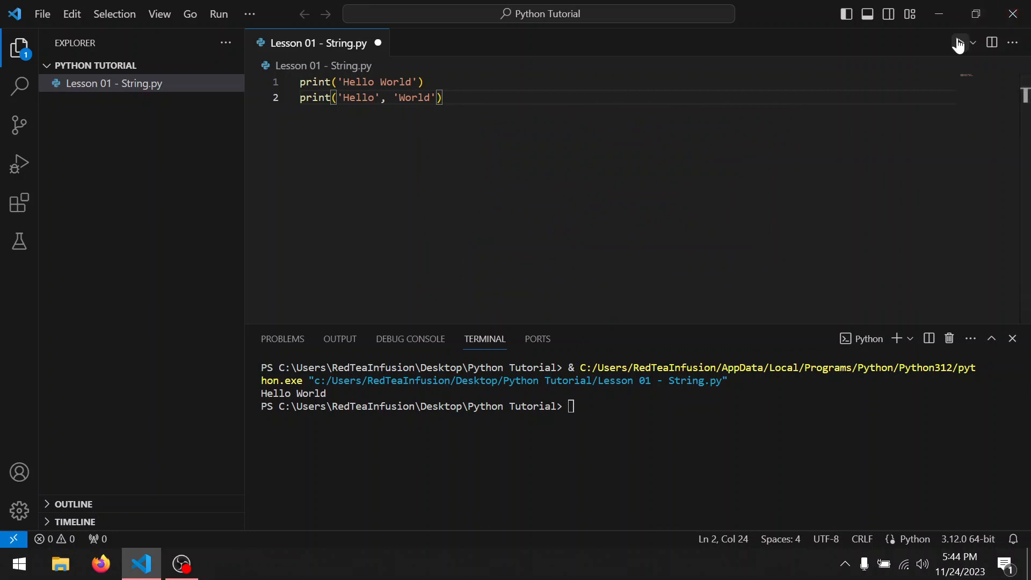
{"action": "left_click", "coordinate": [958, 43]}
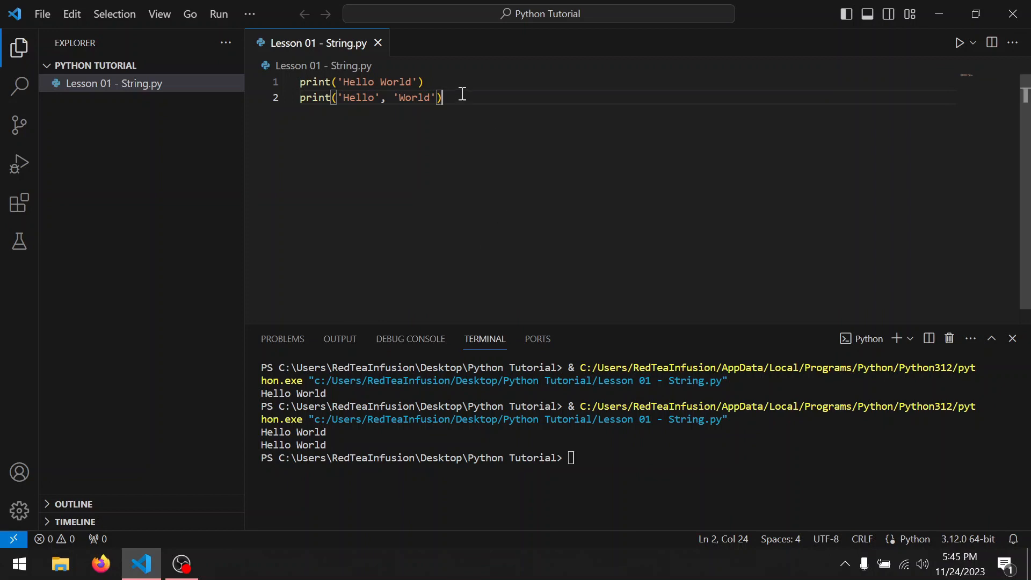
- Add print('Hello' + ' ' + 'World') on line 3, concatenating with plus signs
{"action": "type", "text": "print('"}
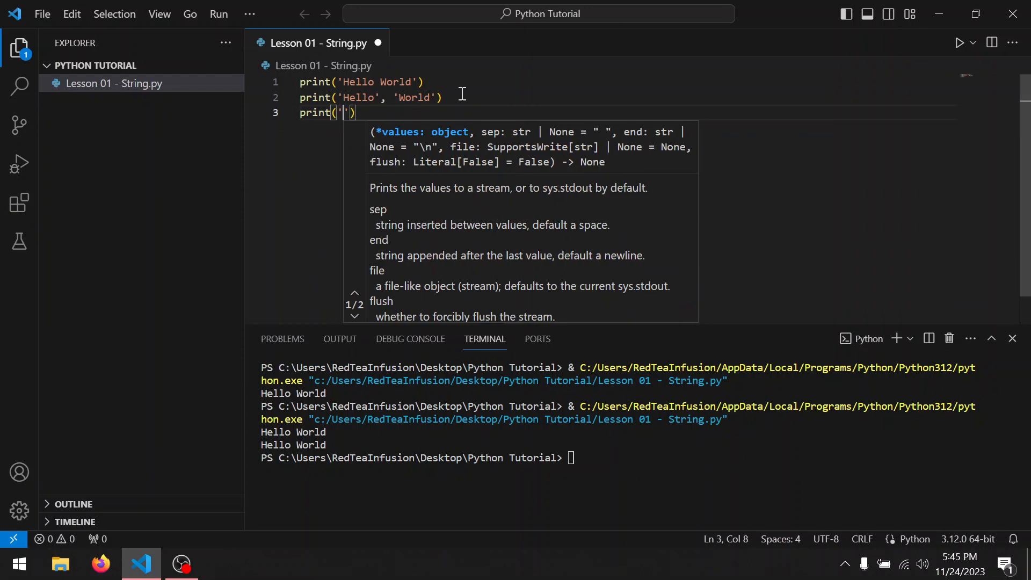
{"action": "type", "text": "Hello"}
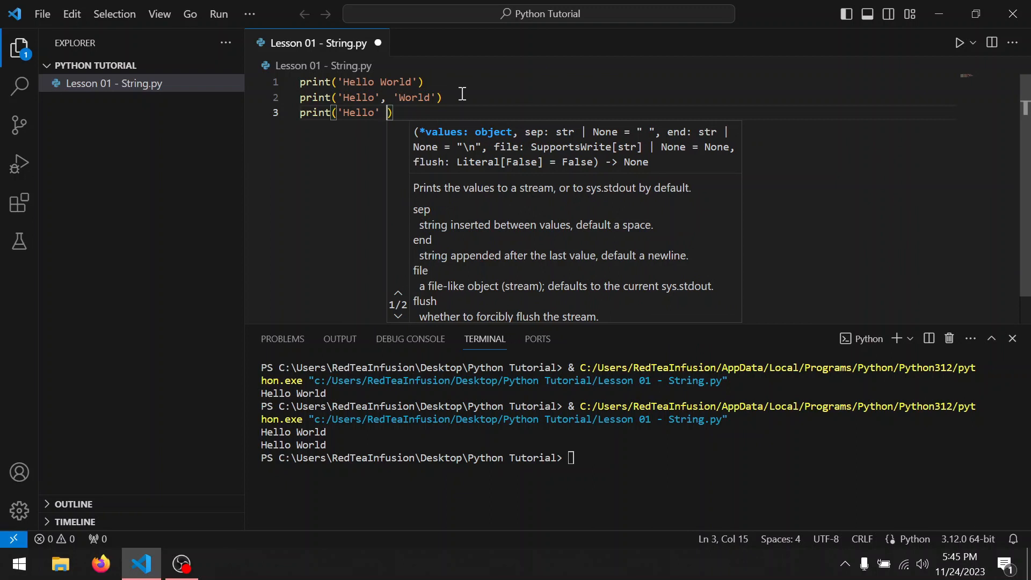
{"action": "type", "text": "+ '"}
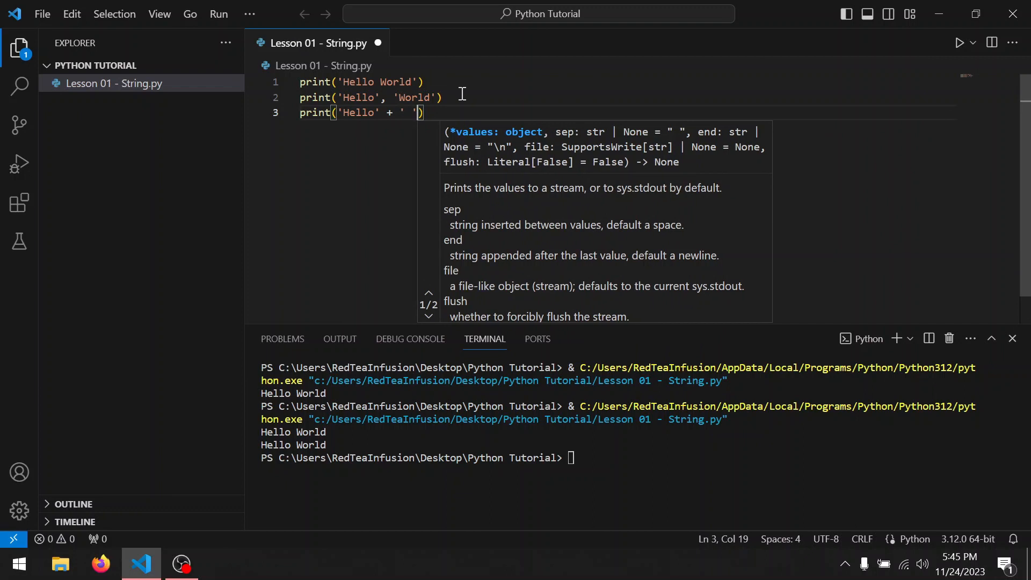
{"action": "type", "text": "+"}
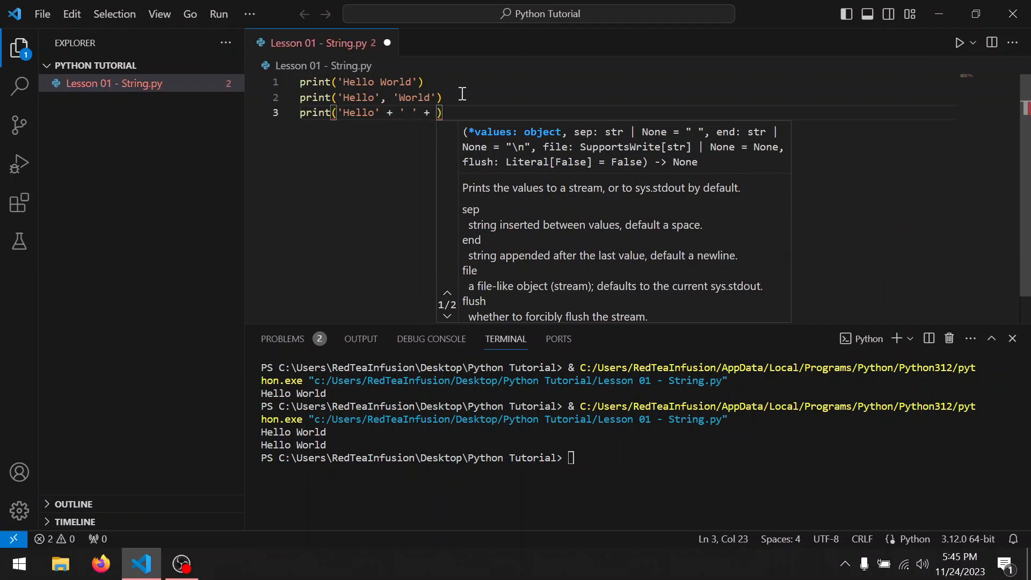
{"action": "type", "text": "'Wo'"}
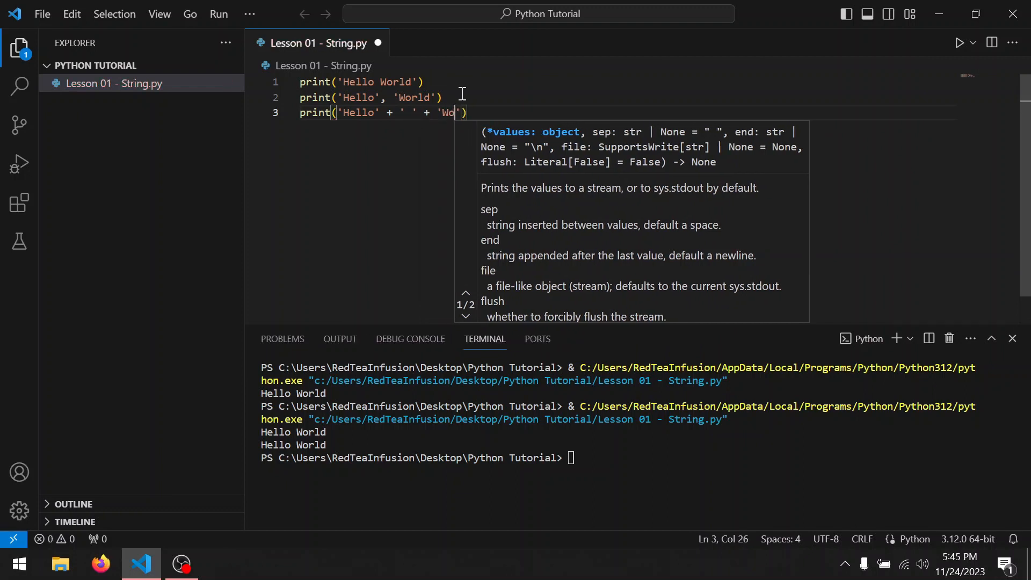
{"action": "type", "text": "rld"}
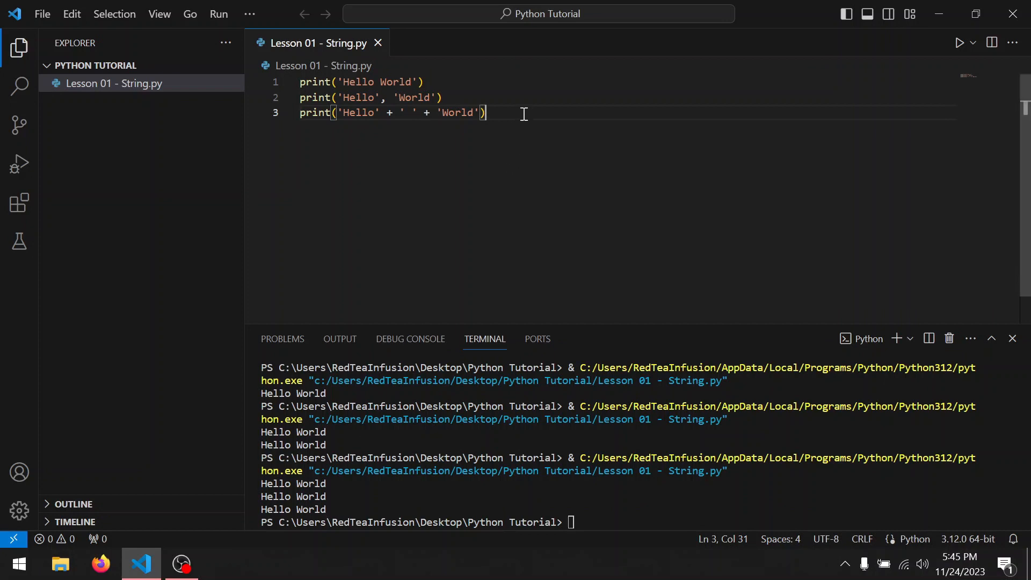
- After a blank line, add print('I\'m a string') on line 5 and run to output I'm a string
{"action": "key", "text": "Enter"}
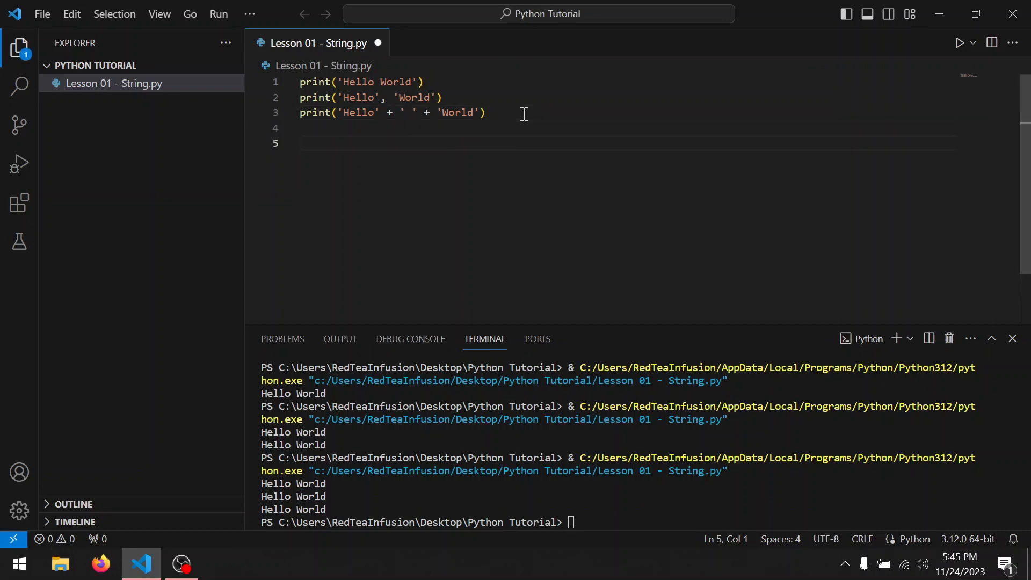
{"action": "type", "text": "print("}
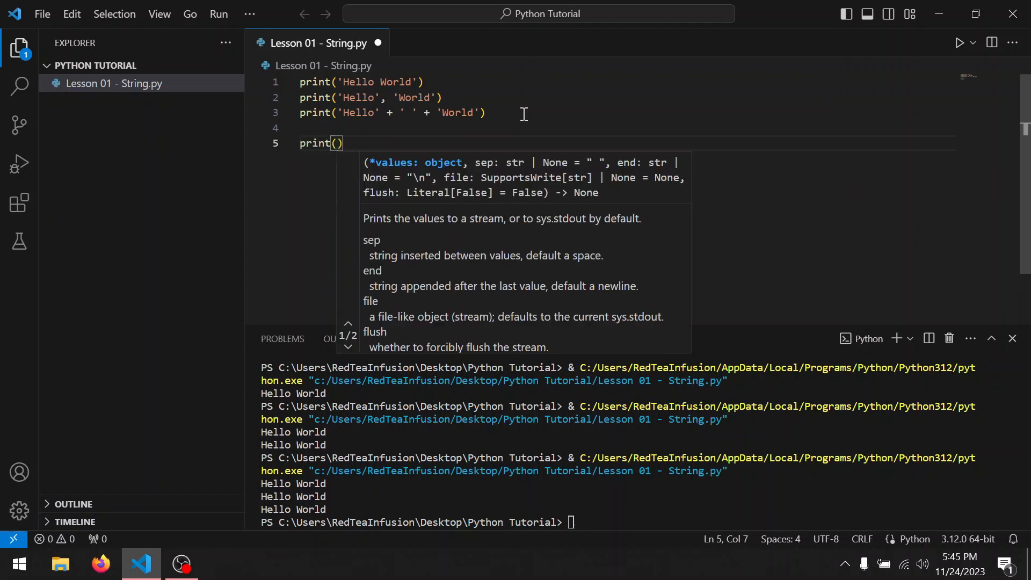
{"action": "type", "text": "'I'"}
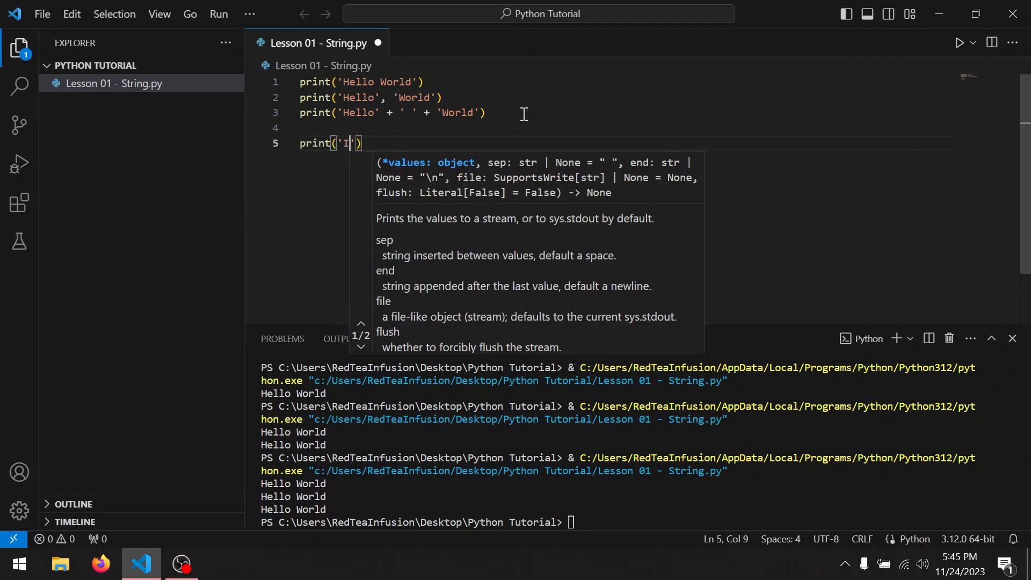
{"action": "type", "text": "I"}
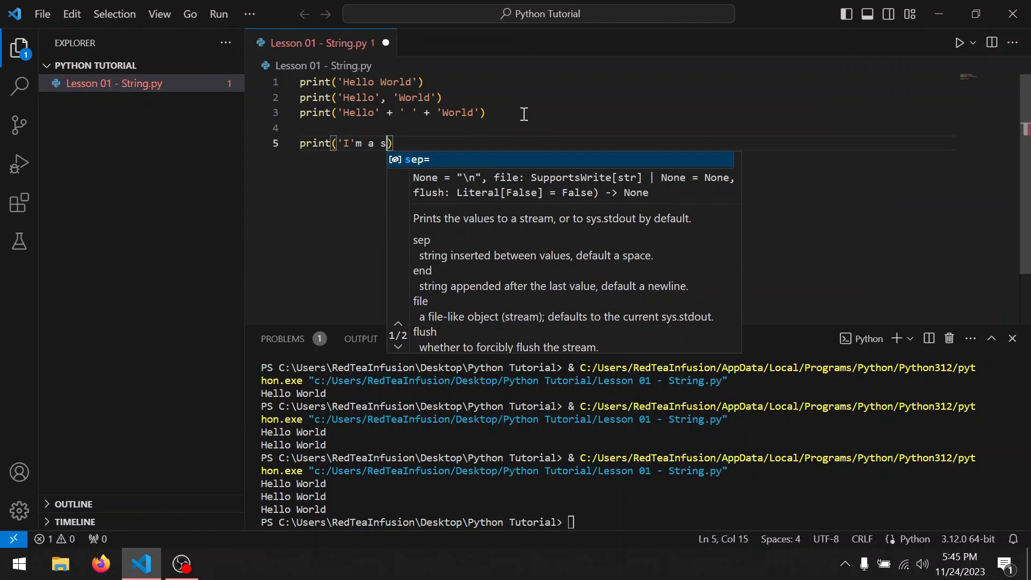
{"action": "type", "text": "tring"}
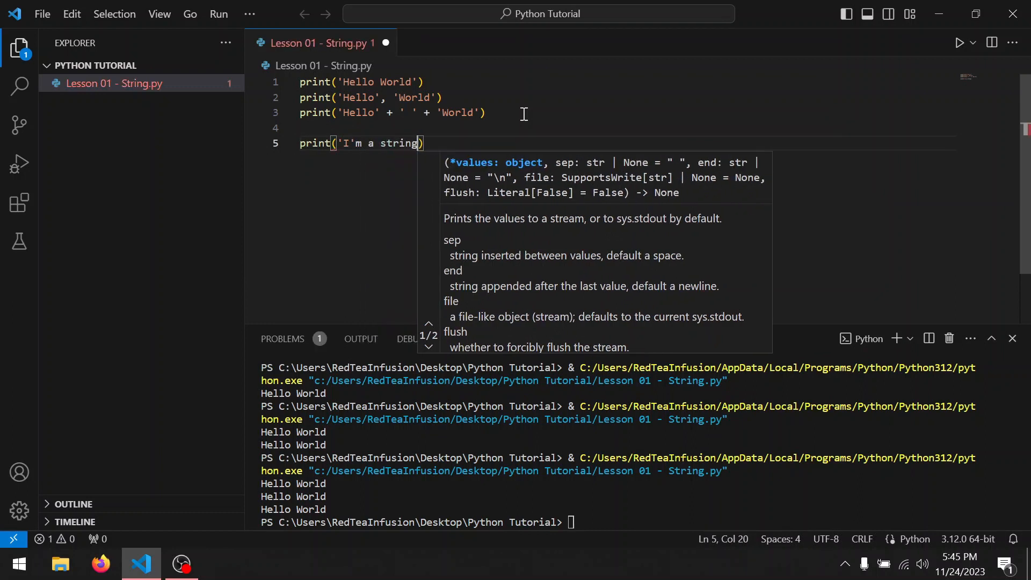
{"action": "type", "text": "'"}
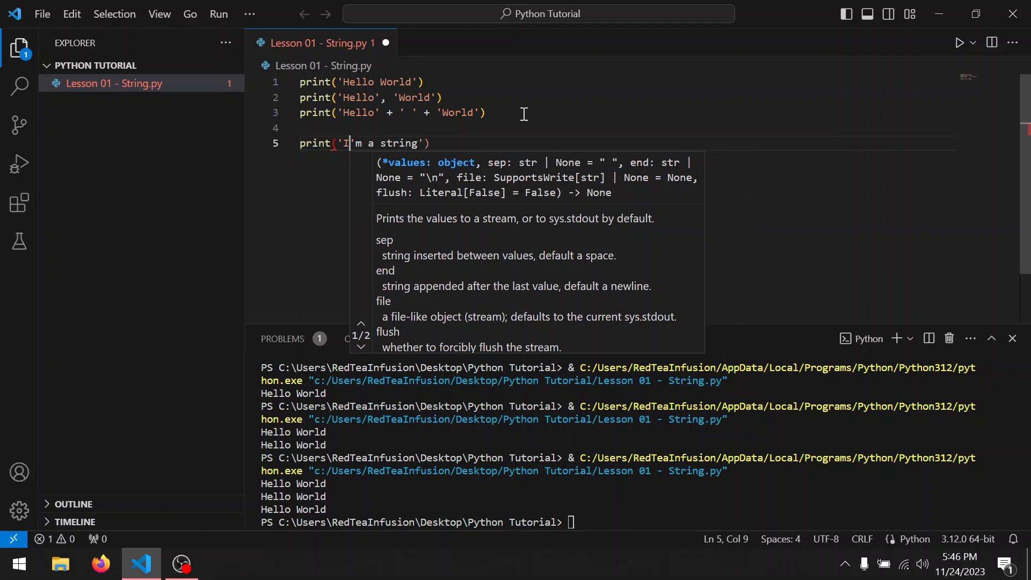
{"action": "type", "text": "\\"}
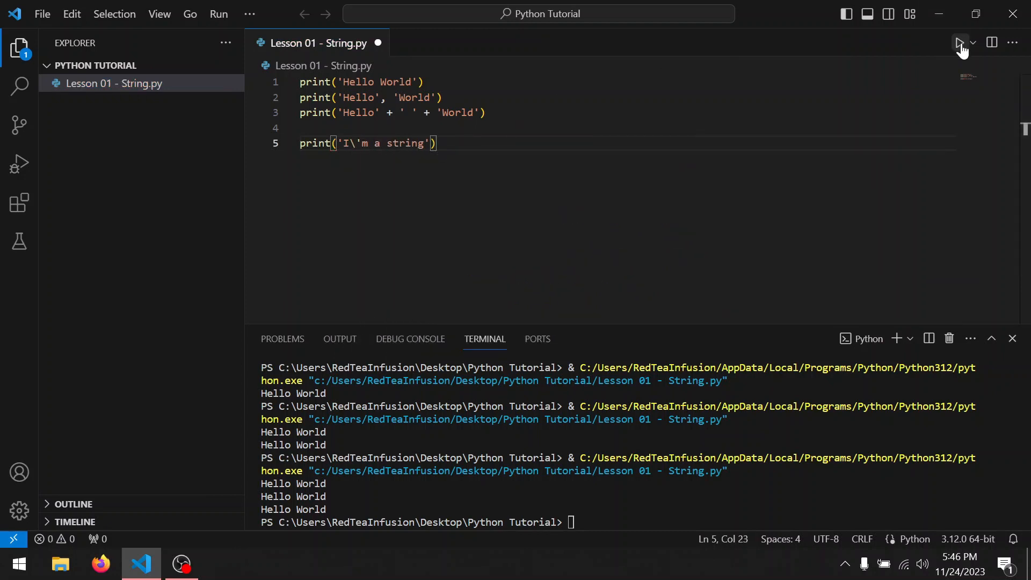
{"action": "left_click", "coordinate": [959, 43]}
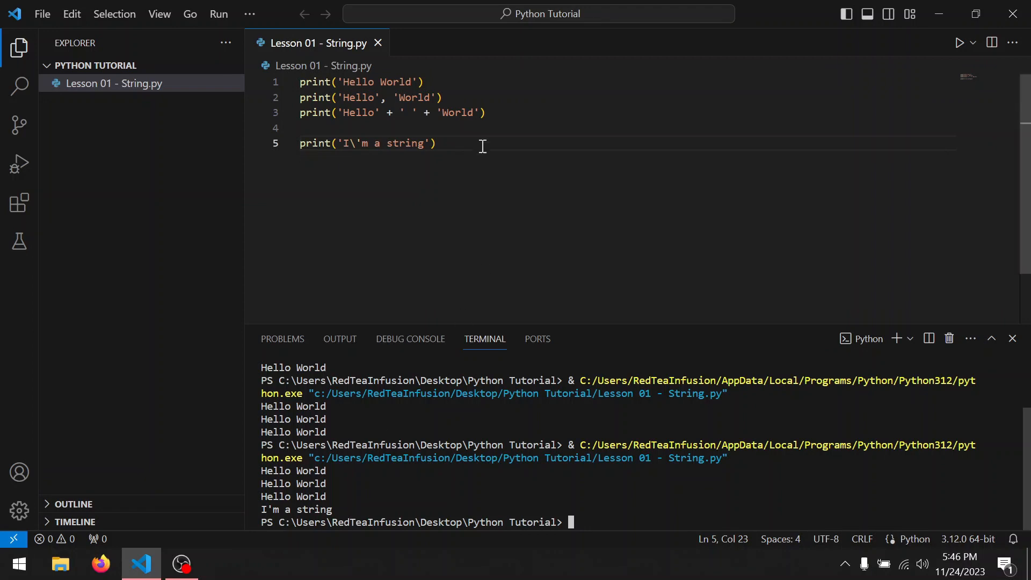
- Add print("I'm a string") with double quotes on line 6 and rerun
{"action": "type", "text": "print("}
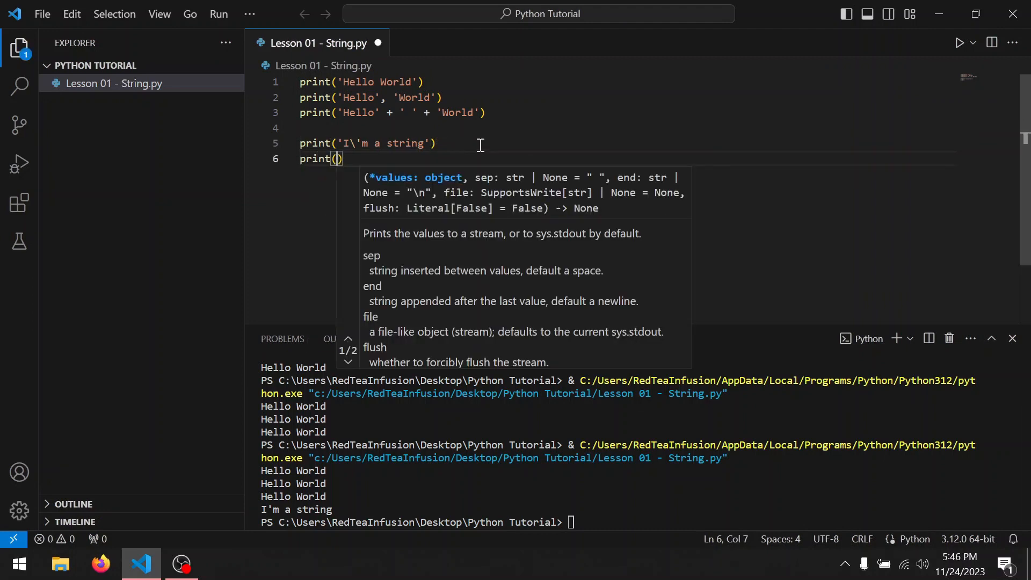
{"action": "type", "text": "\""}
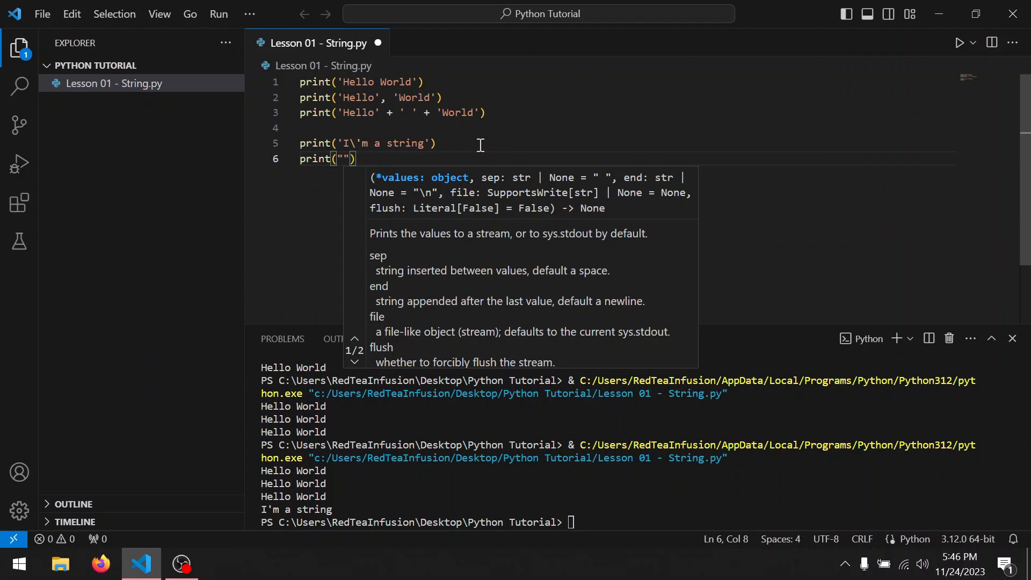
{"action": "type", "text": "I'm"}
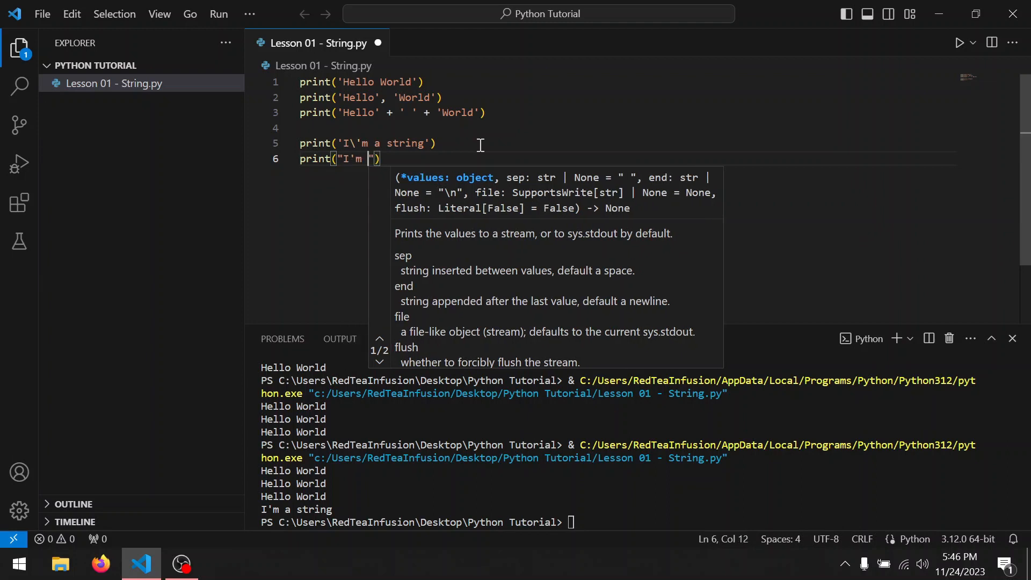
{"action": "type", "text": "a string\""}
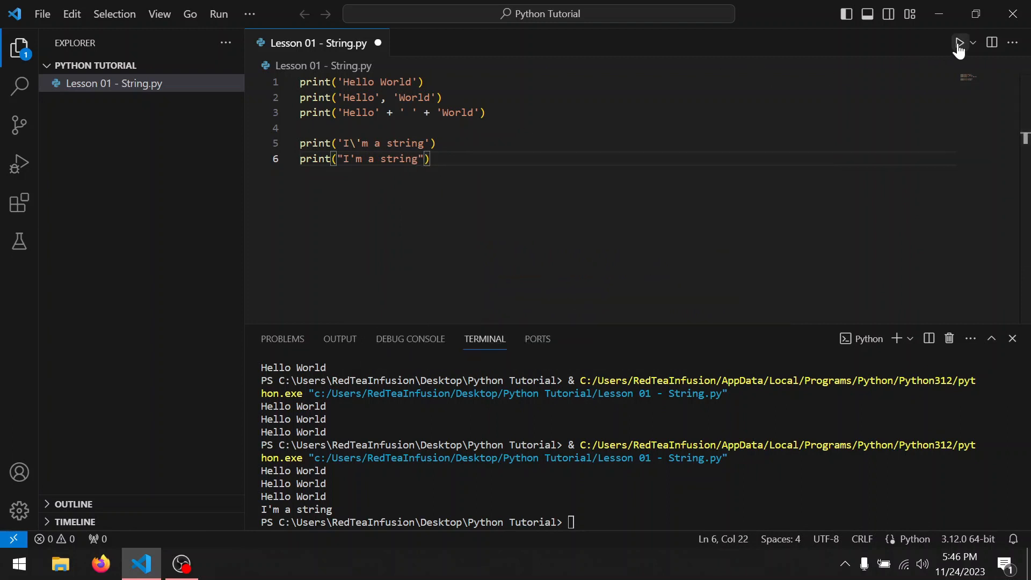
{"action": "left_click", "coordinate": [960, 42]}
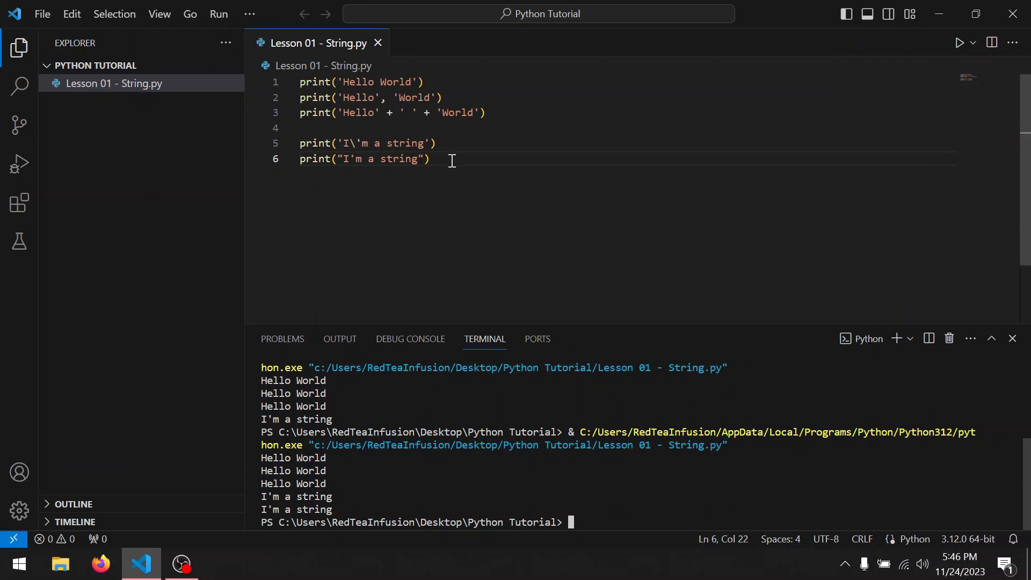
- Add print('line 1\nline 2') on line 7 and run to show the two lines separately
{"action": "key", "text": "enter"}
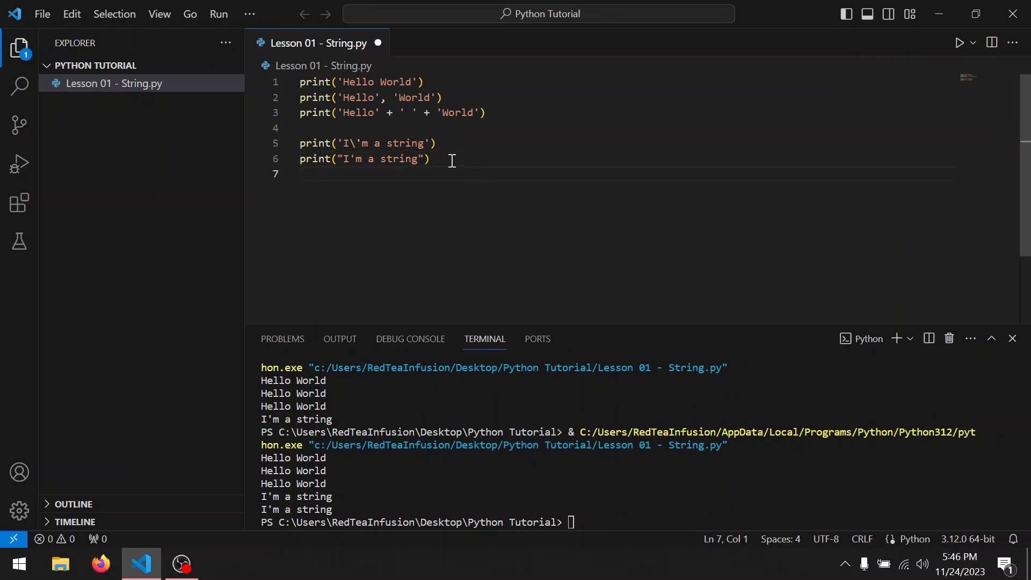
{"action": "type", "text": "print("}
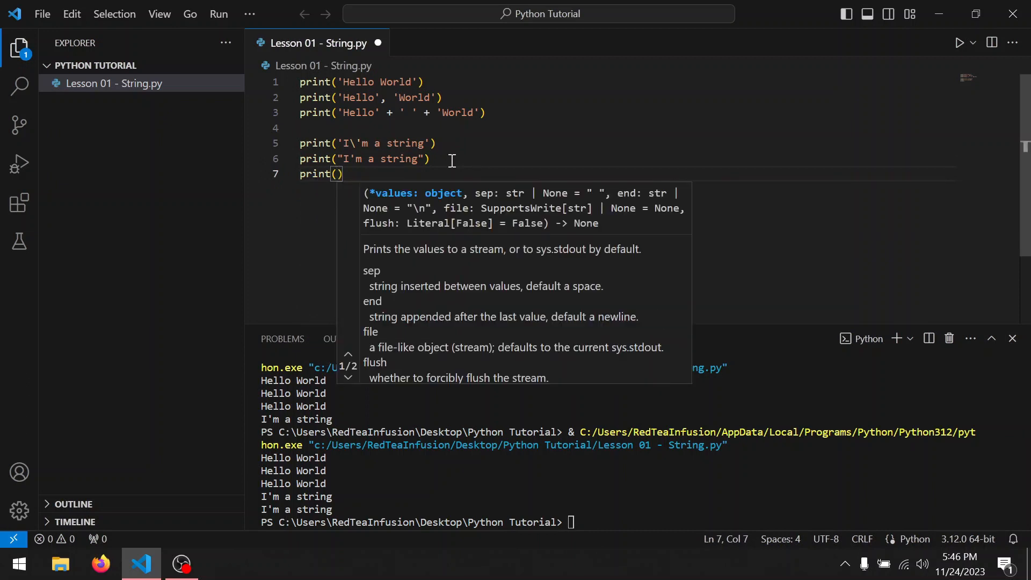
{"action": "type", "text": "'"}
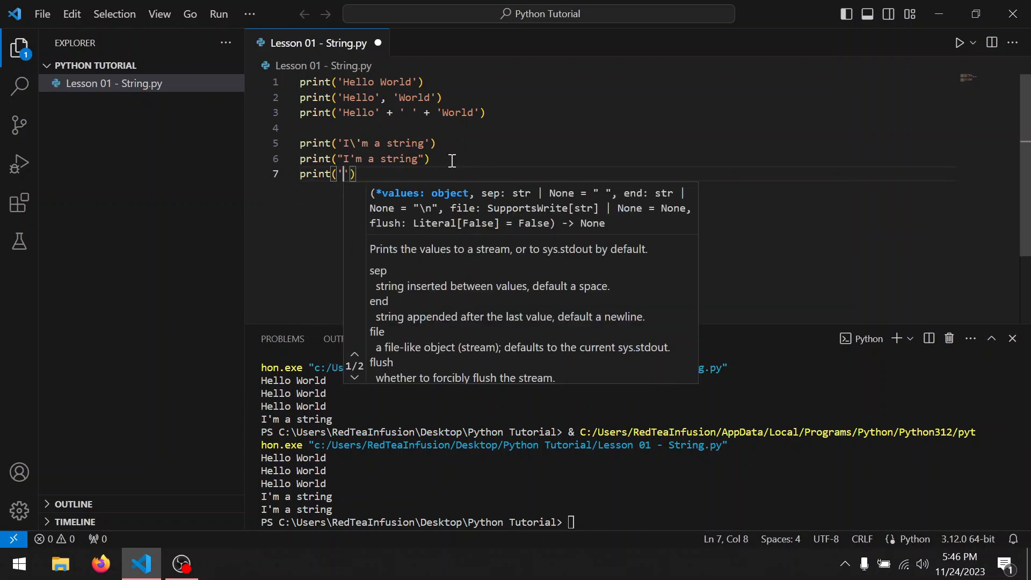
{"action": "type", "text": "line 1"}
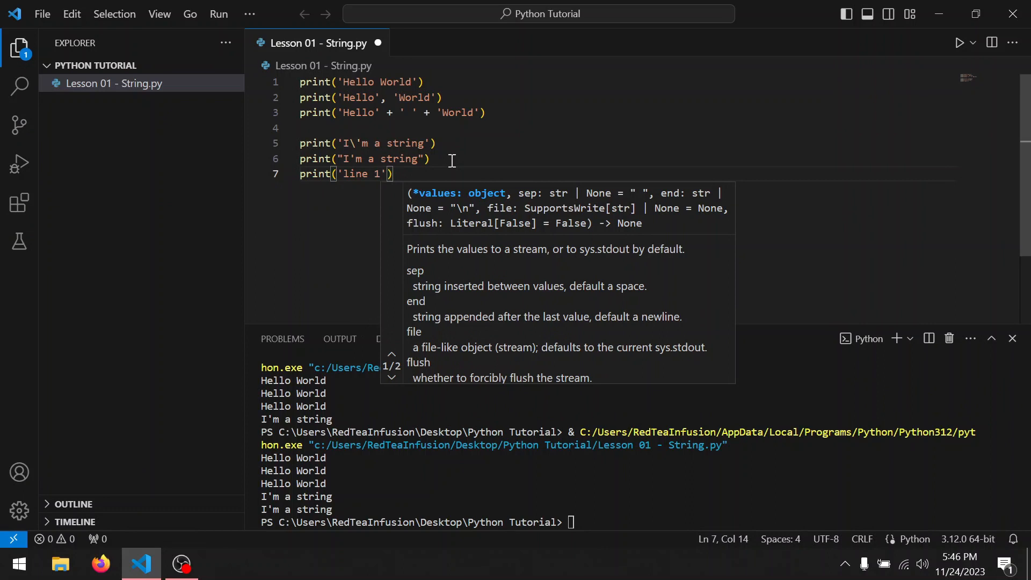
{"action": "type", "text": "\\"}
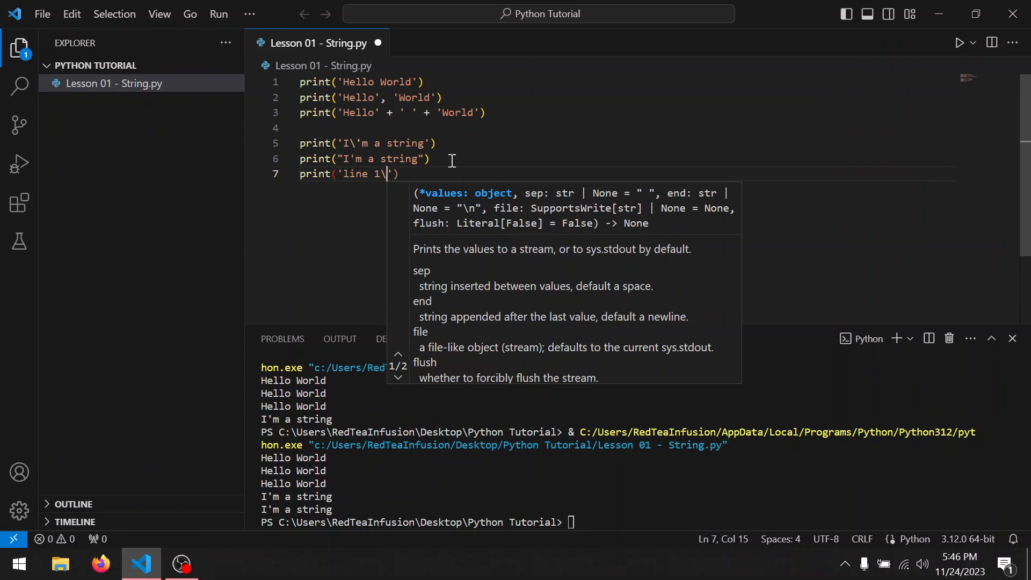
{"action": "type", "text": "n1"}
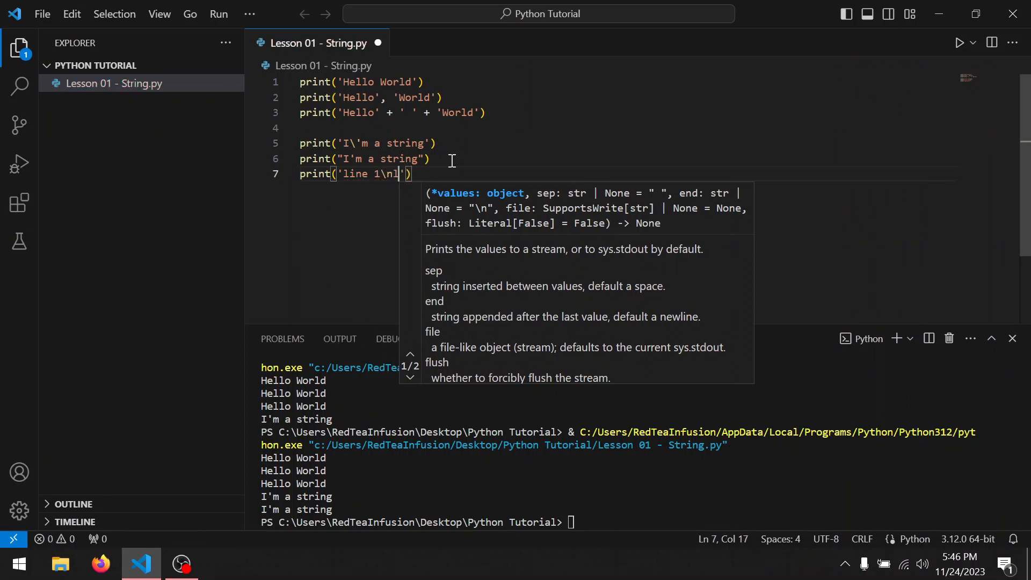
{"action": "type", "text": "ine 2"}
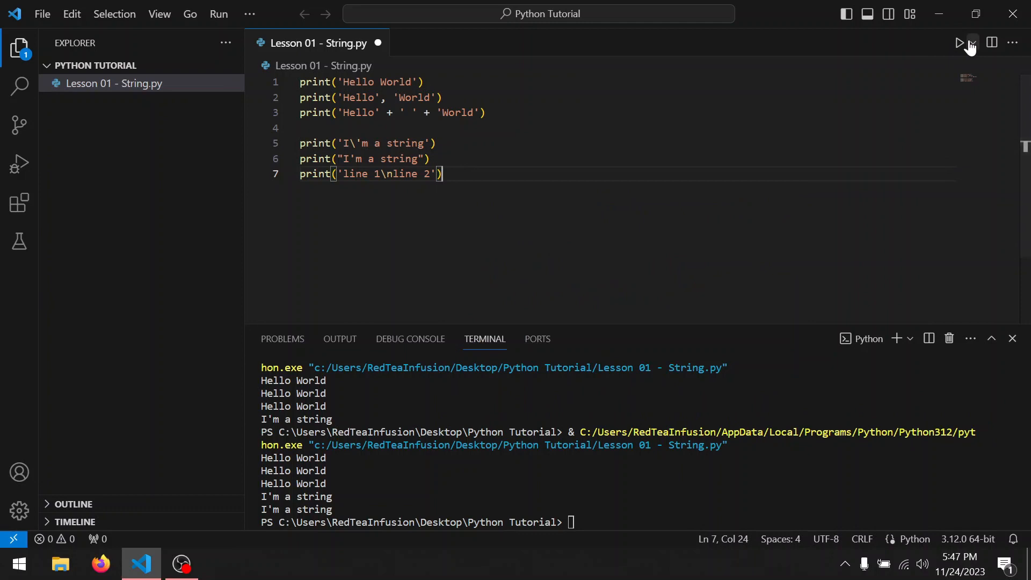
{"action": "left_click", "coordinate": [959, 43]}
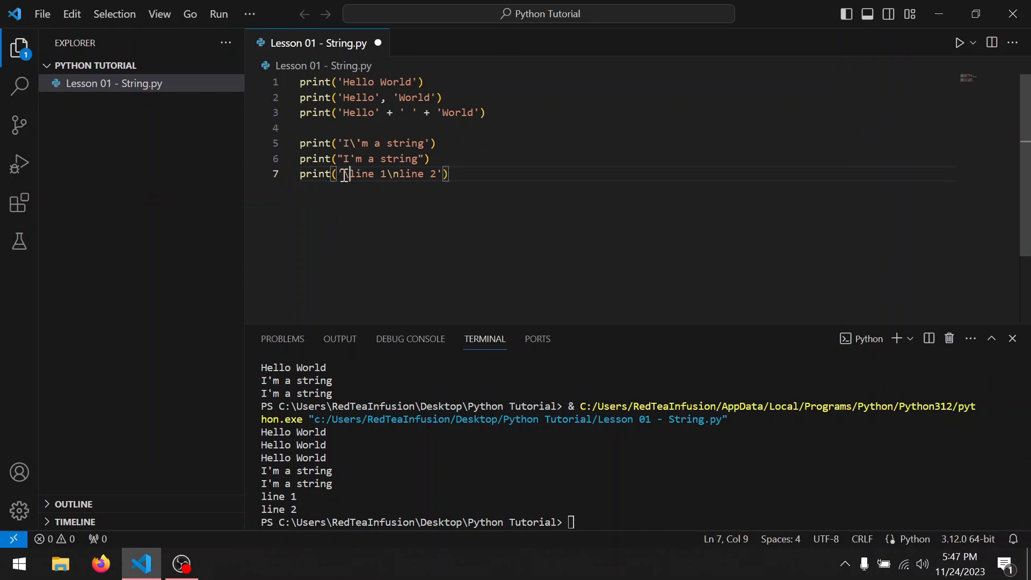
- Prefix the line 7 string with a \t escape and rerun to see line 1 indented
{"action": "type", "text": "t"}
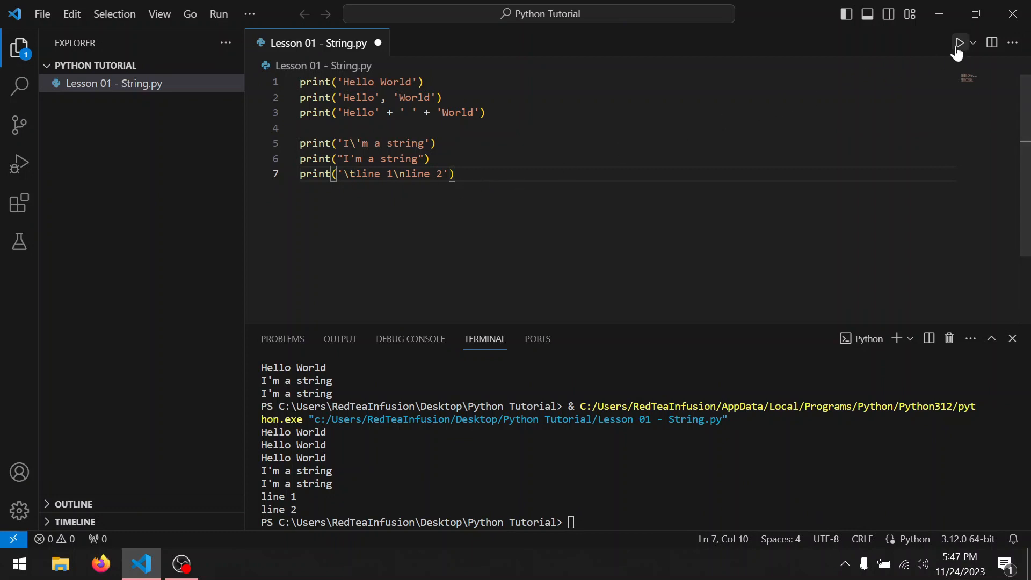
{"action": "left_click", "coordinate": [958, 43]}
{"action": "type", "text": " # I'm a commen"}
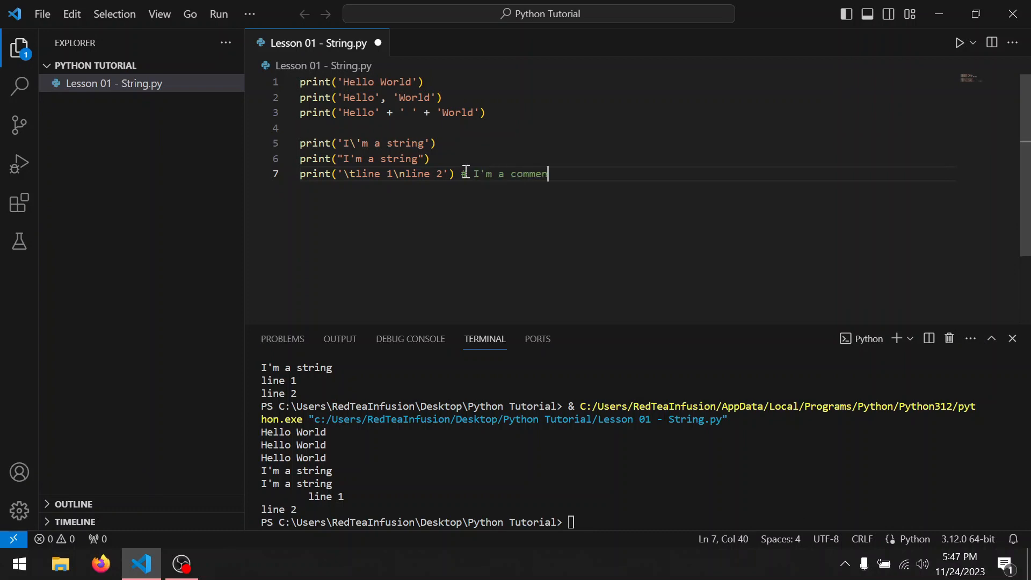
- Finish the inline comment "# I'm a comment" at the end of line 7
{"action": "type", "text": "t"}
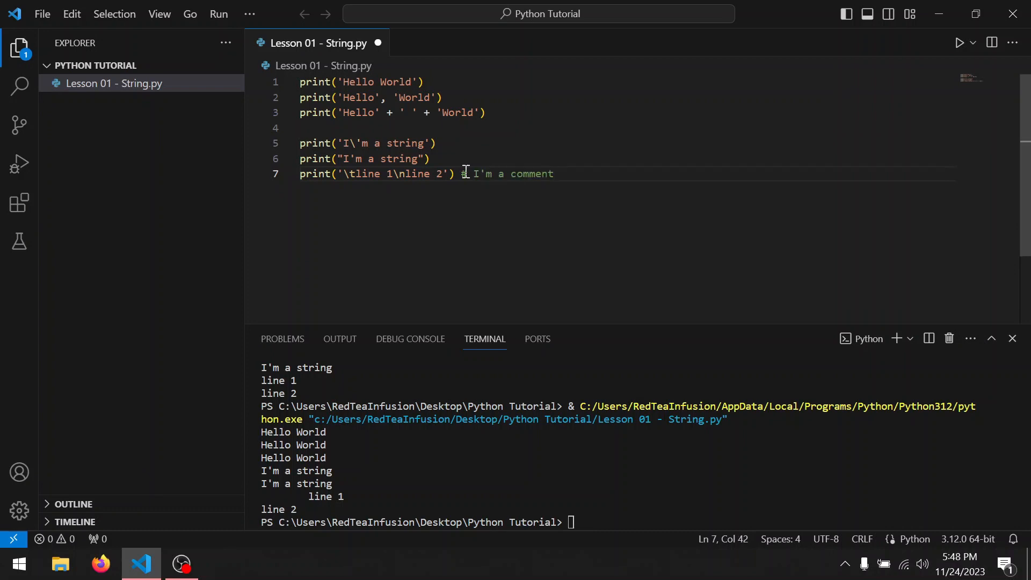
{"action": "mouse_move", "coordinate": [467, 174]}
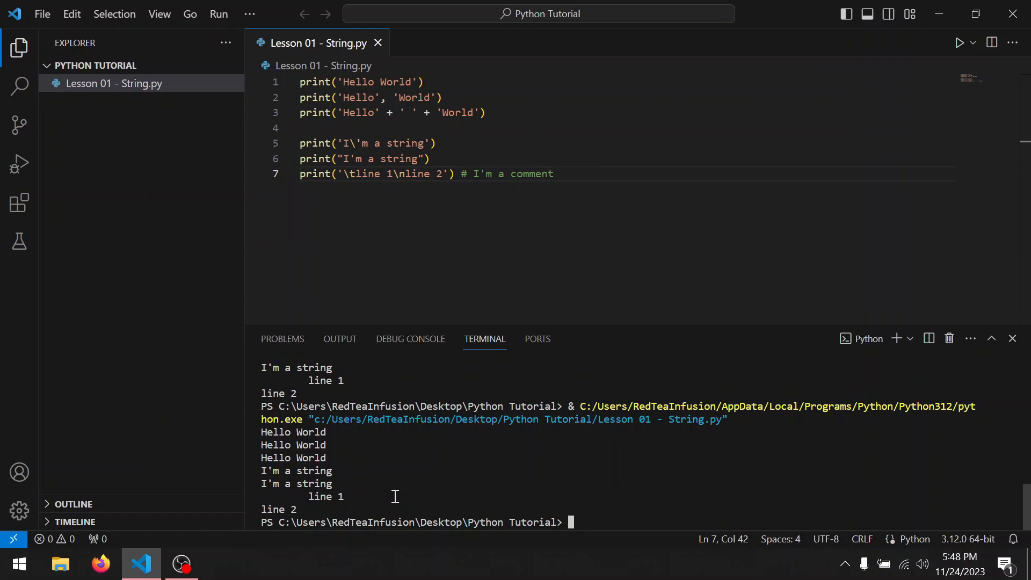
{"action": "mouse_move", "coordinate": [296, 96]}
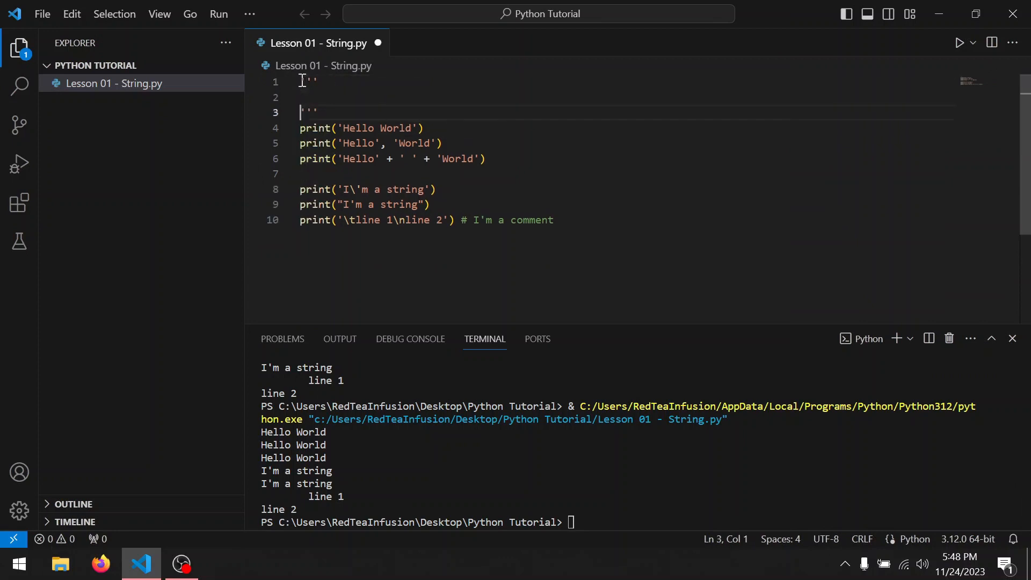
- Head the file with a ''' recap block: Lesson 01 - String, string, print()
{"action": "type", "text": "Lesson 01 -"}
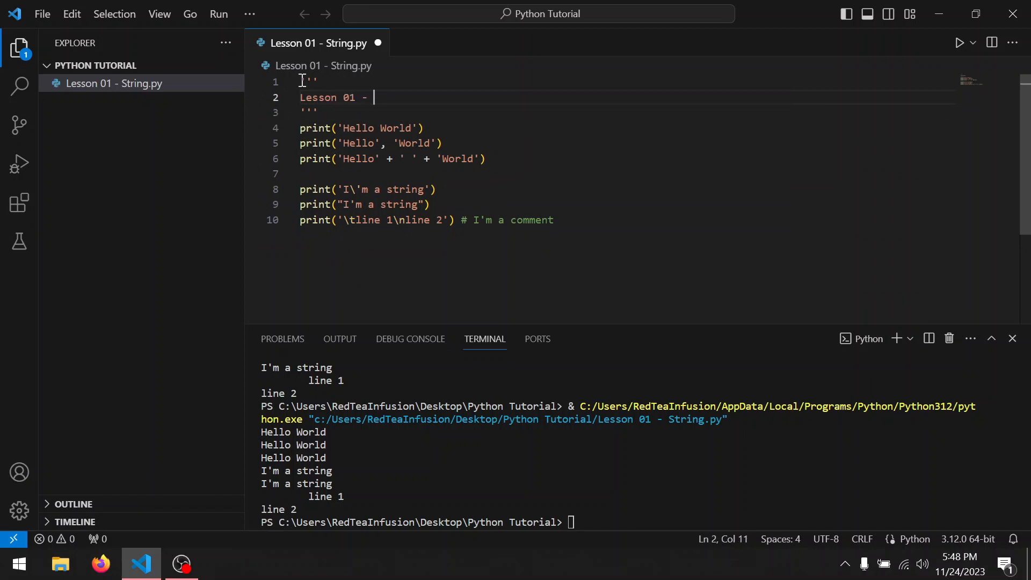
{"action": "type", "text": "String"}
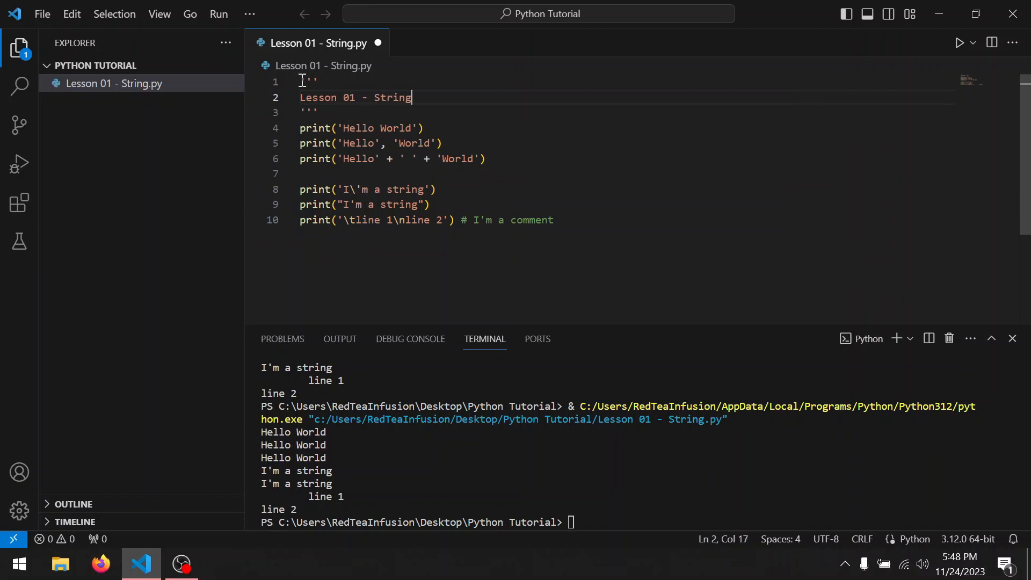
{"action": "key", "text": "enter"}
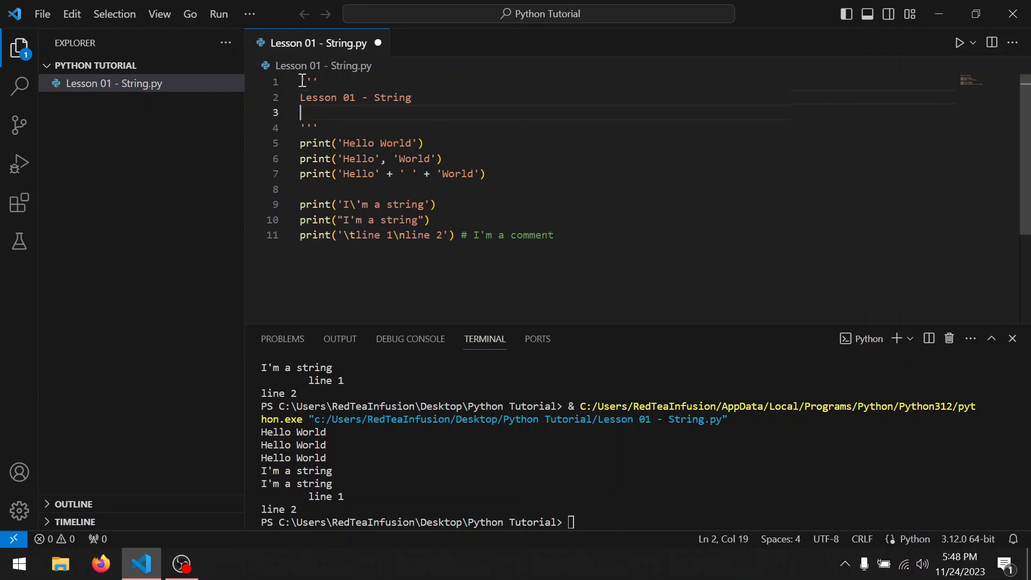
{"action": "type", "text": "string"}
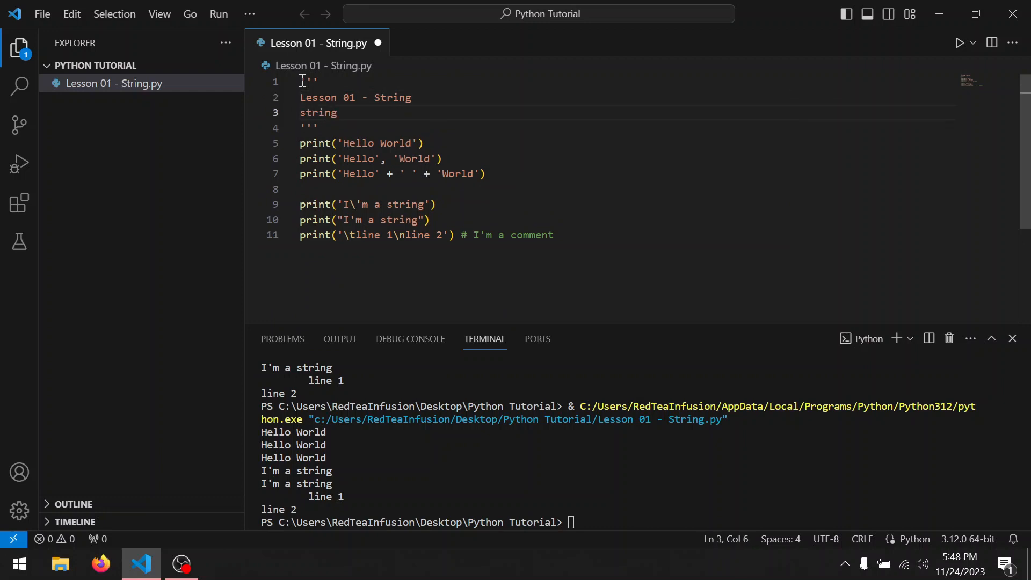
{"action": "type", "text": "print()"}
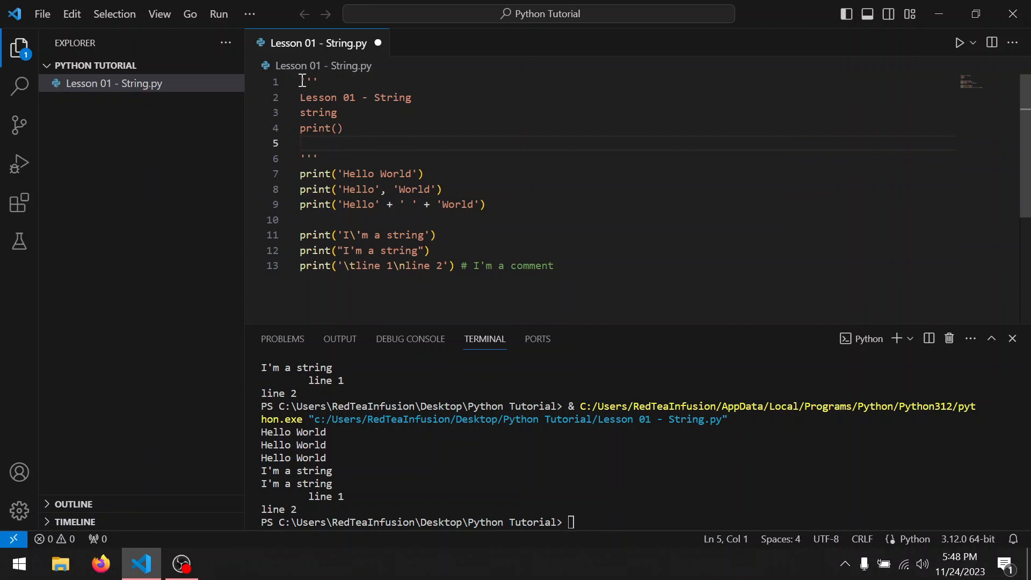
- Add the recap line + \' \n \t and begin a 'com' note
{"action": "type", "text": "+"}
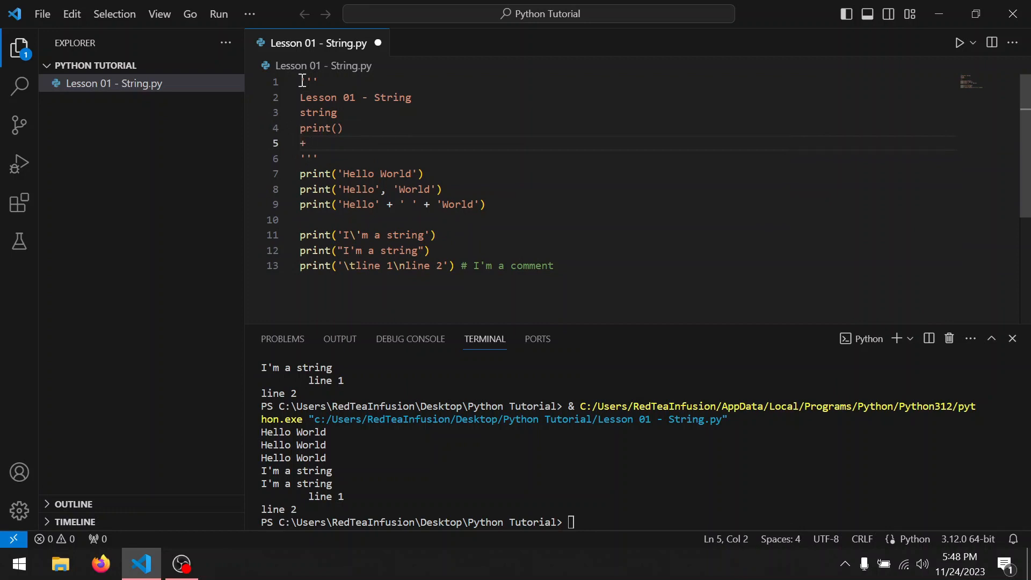
{"action": "type", "text": "\\' \\"}
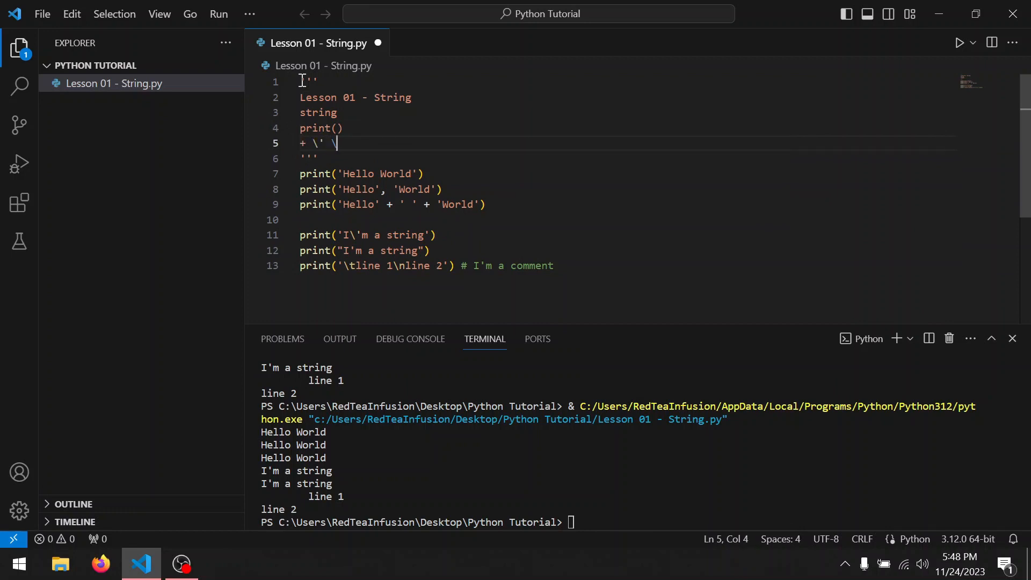
{"action": "type", "text": "n"}
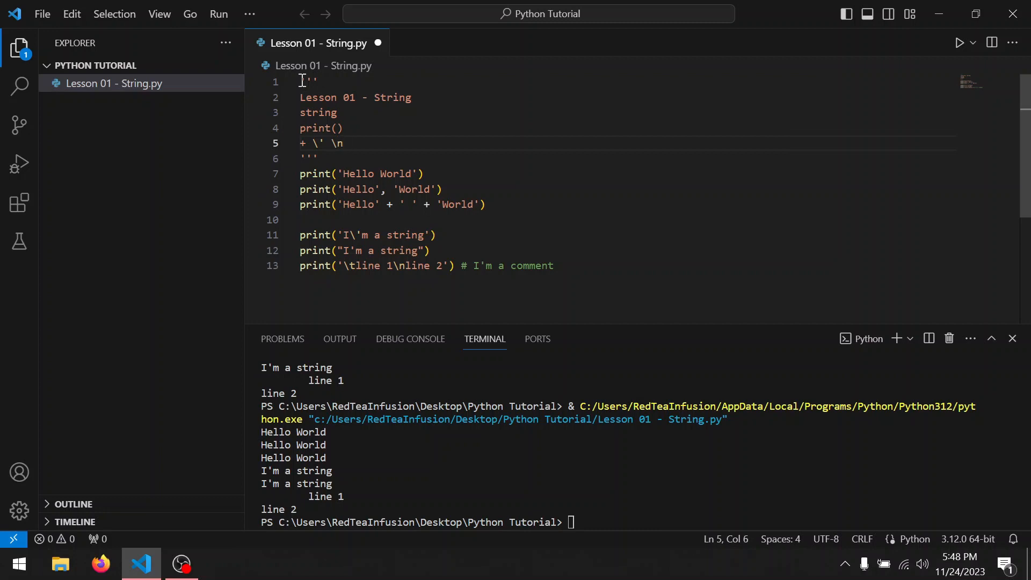
{"action": "type", "text": "\\t"}
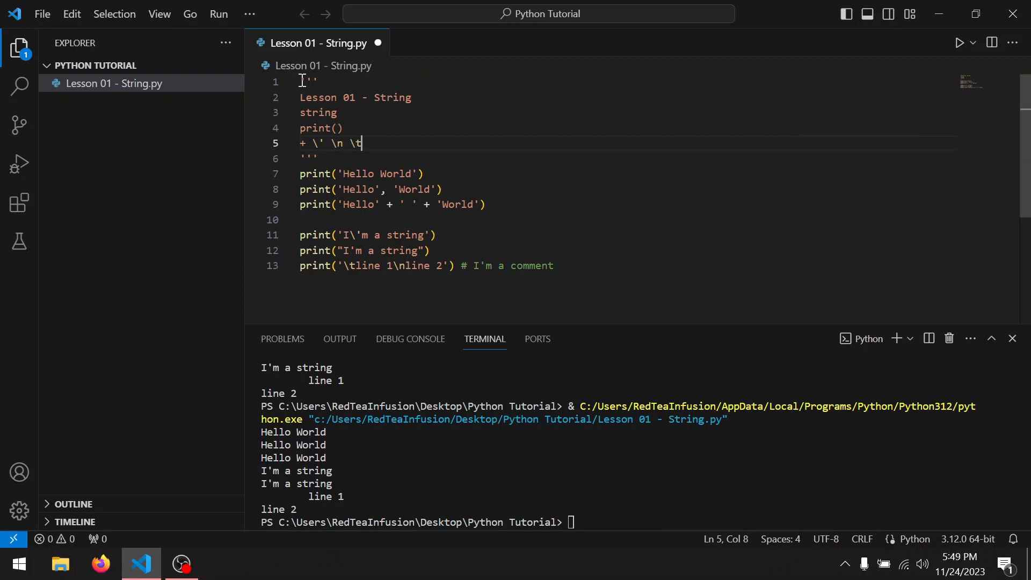
{"action": "type", "text": "com"}
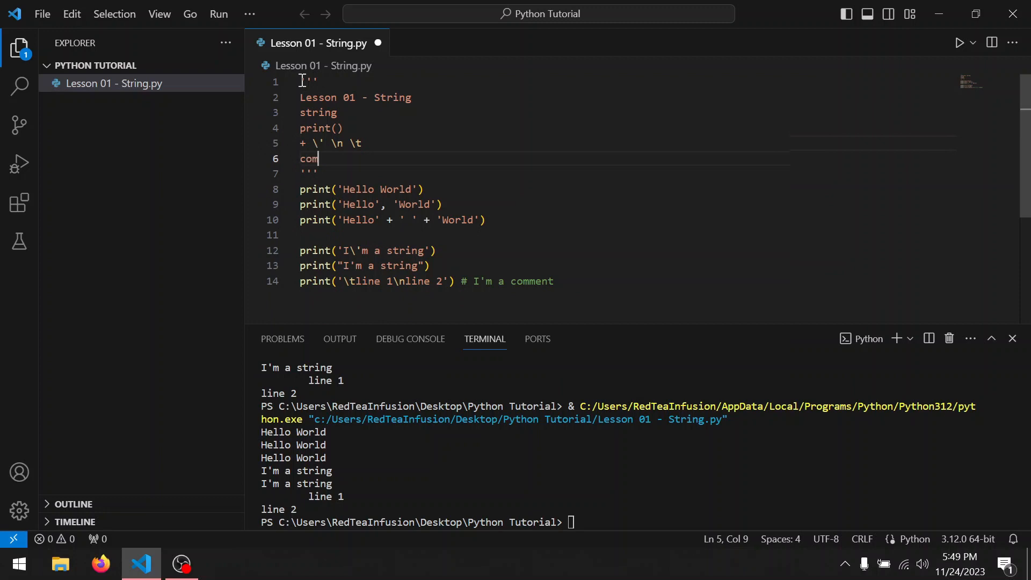